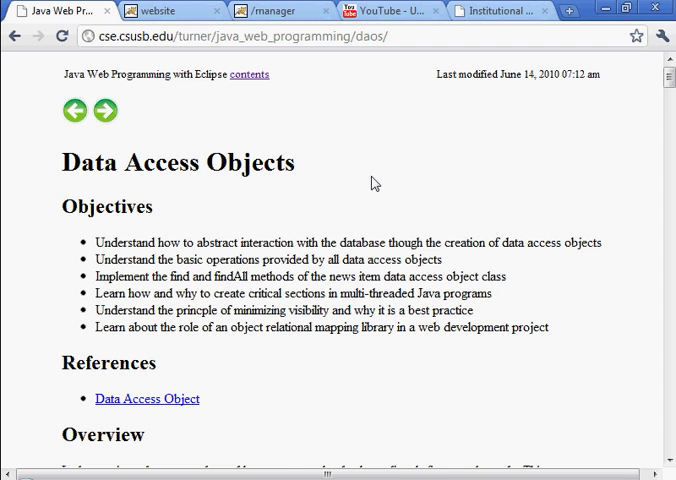
Step: Scroll down the Data Access Objects tutorial's objectives before switching to Eclipse
scroll("down", 3)
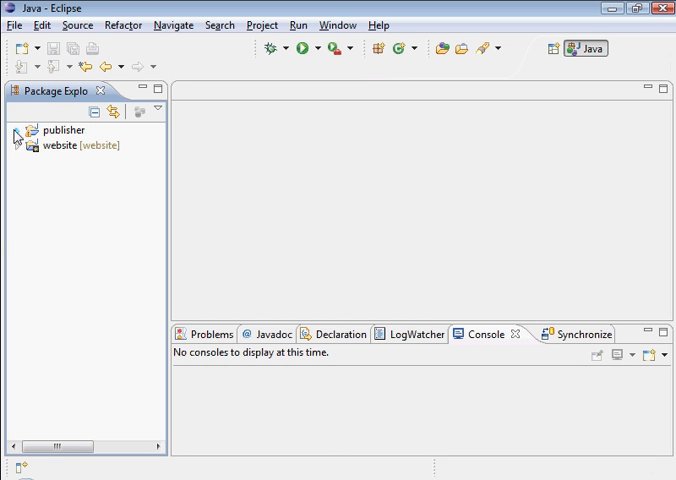
Step: Open NewsFeedServlet.java from publisher > src > publisher.web in Package Explorer
left_click(16, 130)
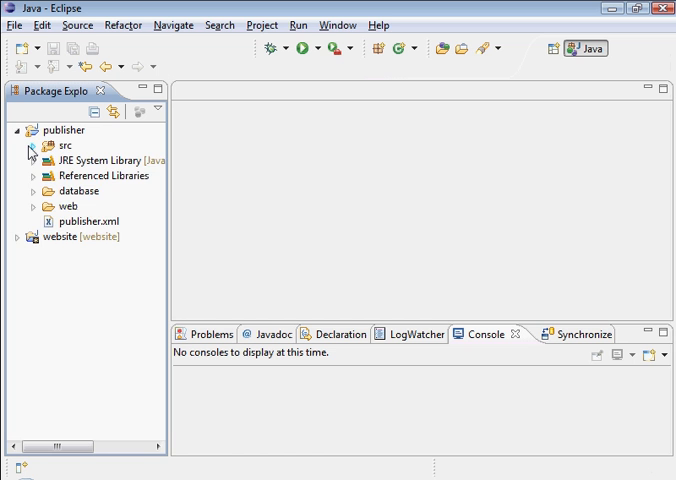
left_click(32, 144)
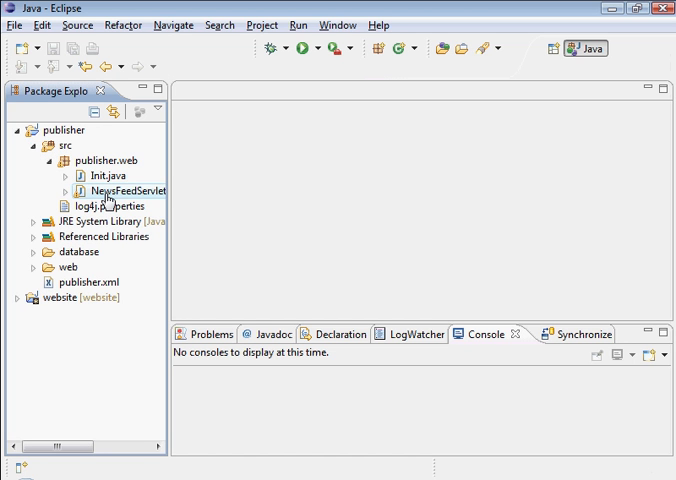
left_click(120, 192)
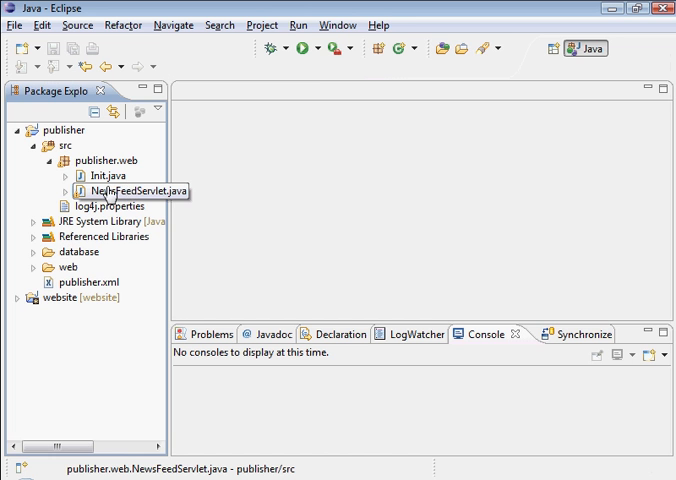
double_click(124, 192)
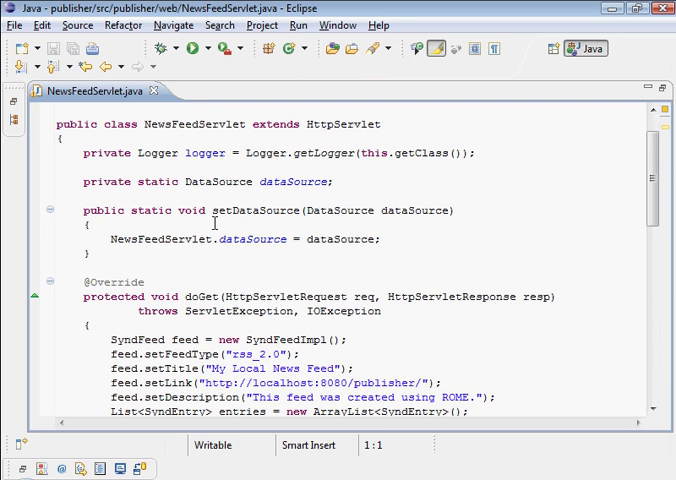
Step: Read down through the doGet method's database query code
scroll("down", 3)
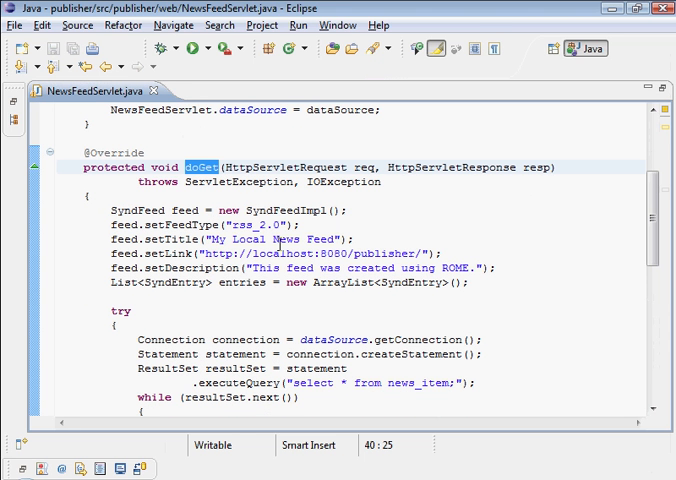
mouse_move(356, 286)
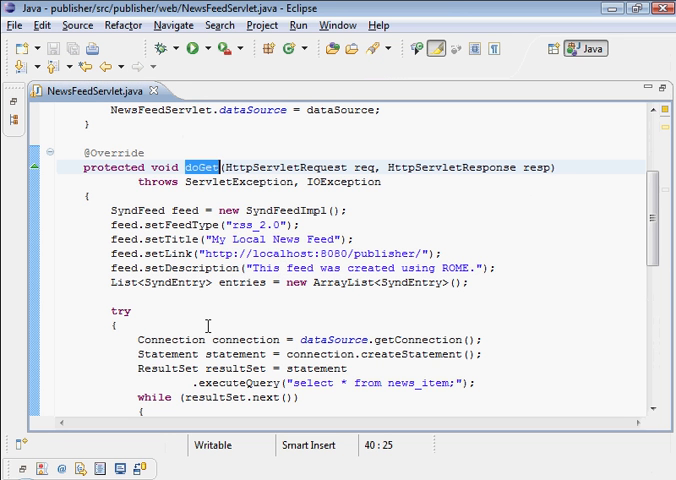
scroll("down", 3)
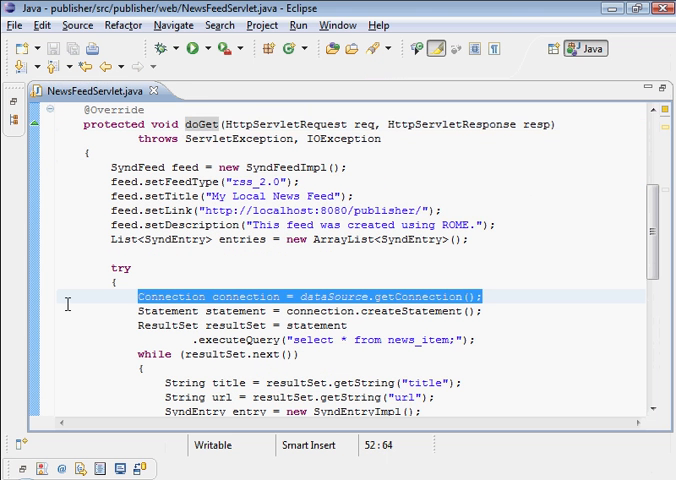
scroll("down", 3)
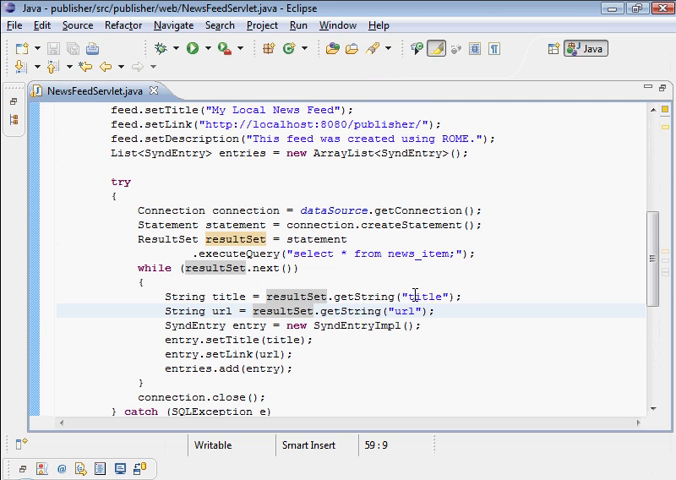
mouse_move(336, 368)
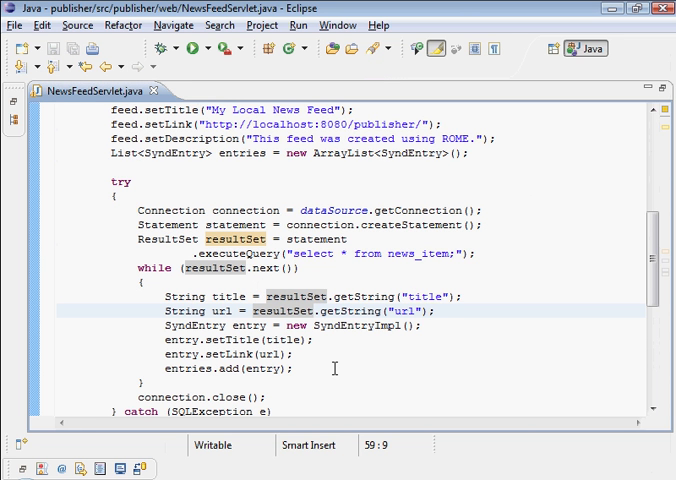
scroll("down", 3)
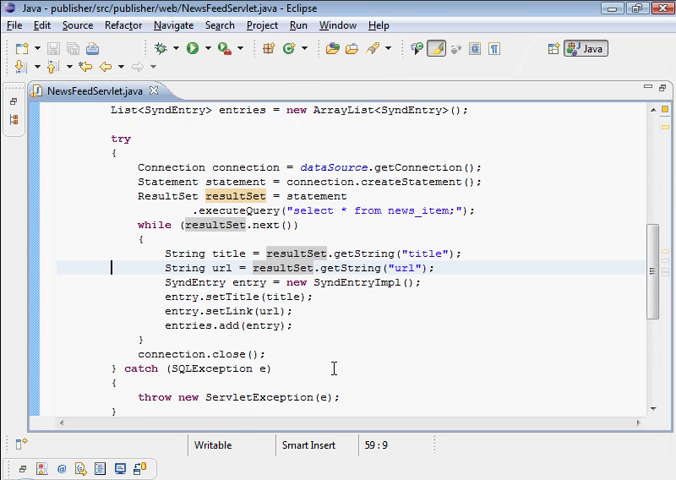
scroll("down", 3)
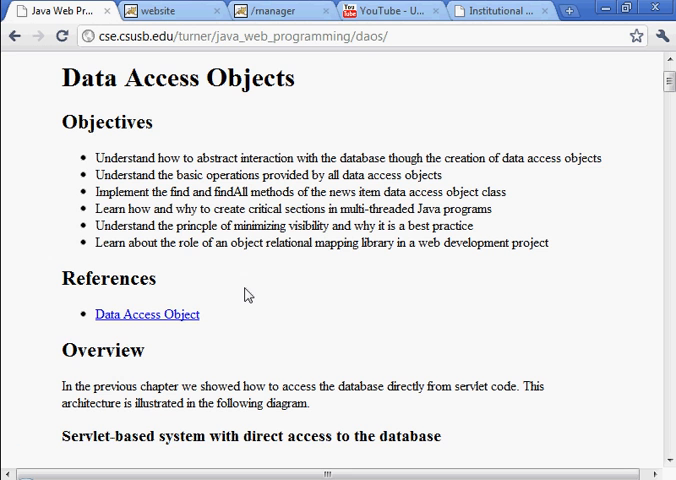
mouse_move(232, 310)
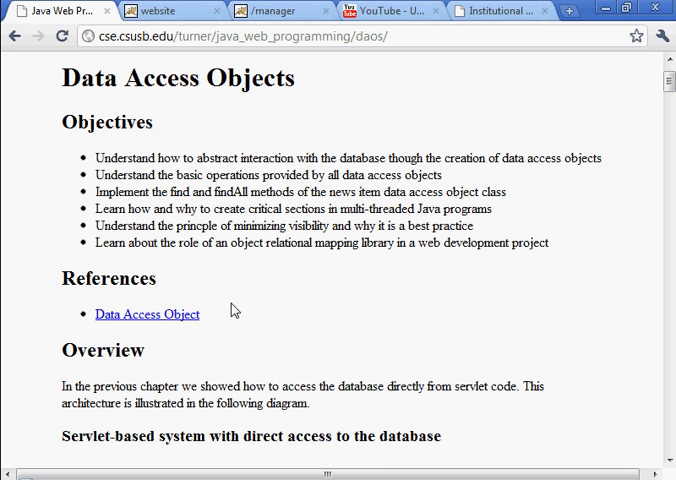
Step: Scroll the tutorial to Create NewsItem Class and highlight the class name NewsItem
scroll("down", 3)
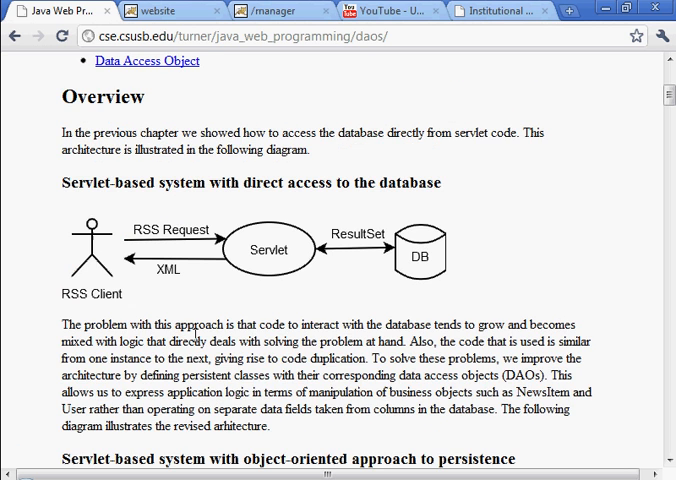
scroll("down", 3)
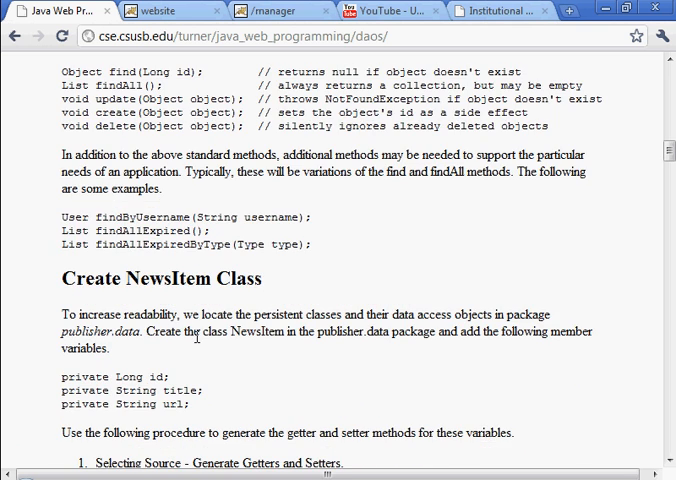
scroll("up", 3)
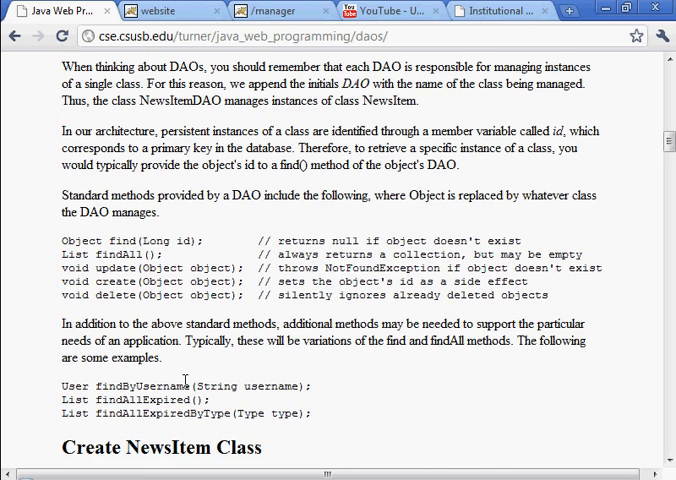
scroll("down", 3)
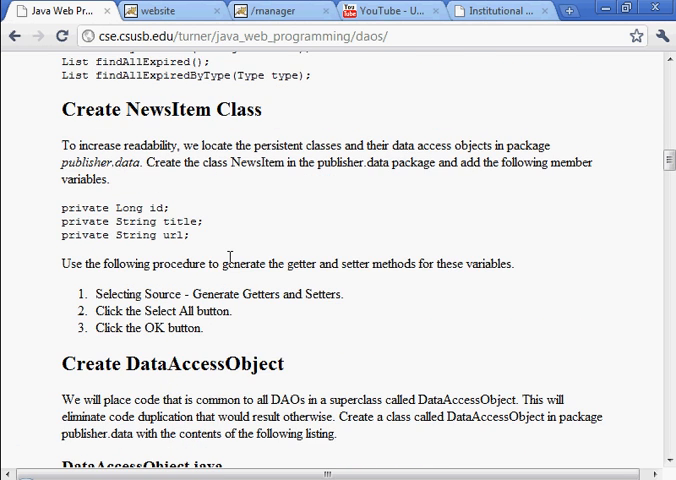
mouse_move(164, 126)
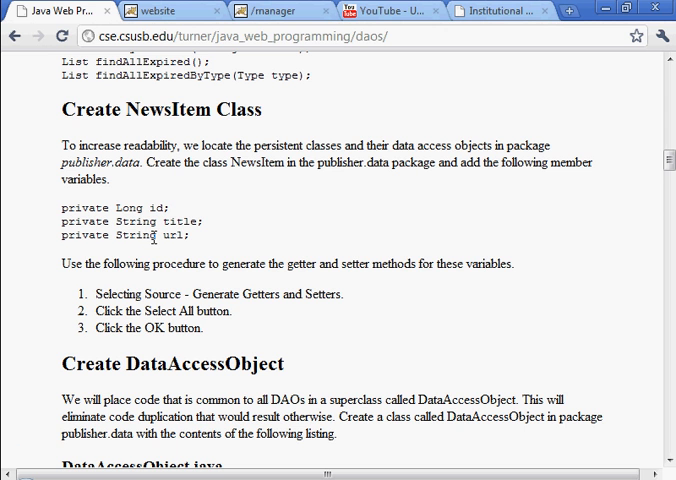
mouse_move(126, 110)
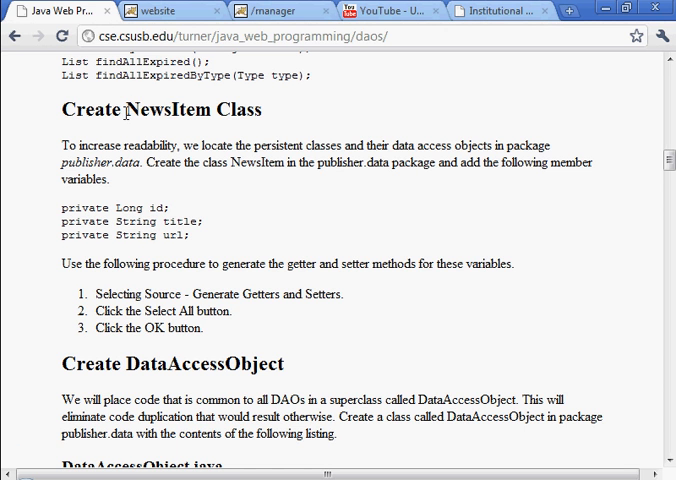
right_click(156, 110)
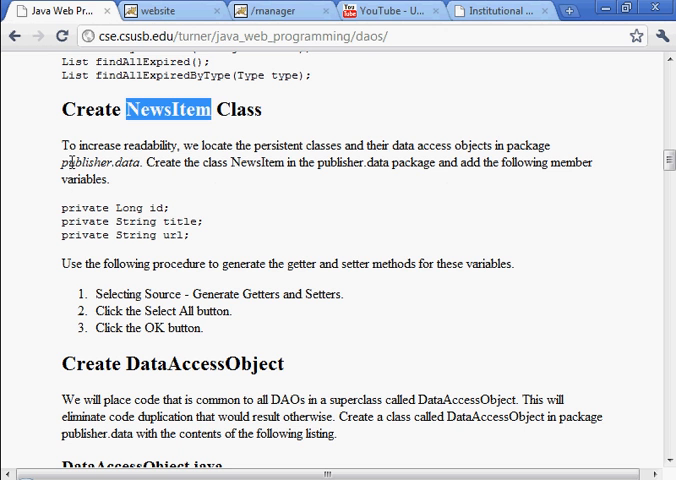
double_click(98, 162)
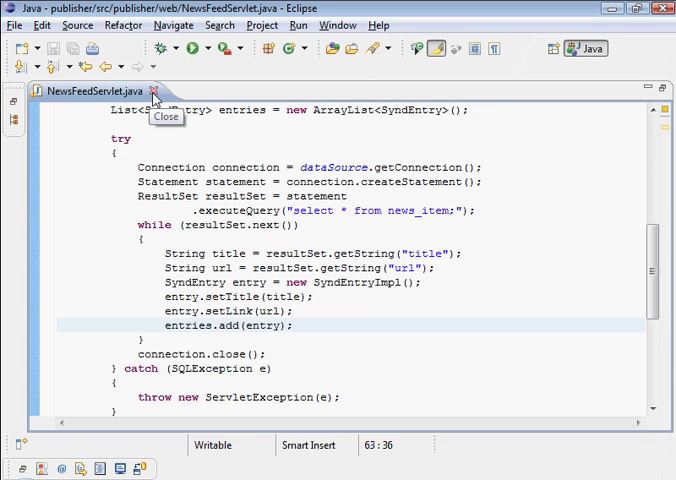
Step: Close NewsFeedServlet.java and start a new class named NewsItem in package publisher.data
left_click(156, 92)
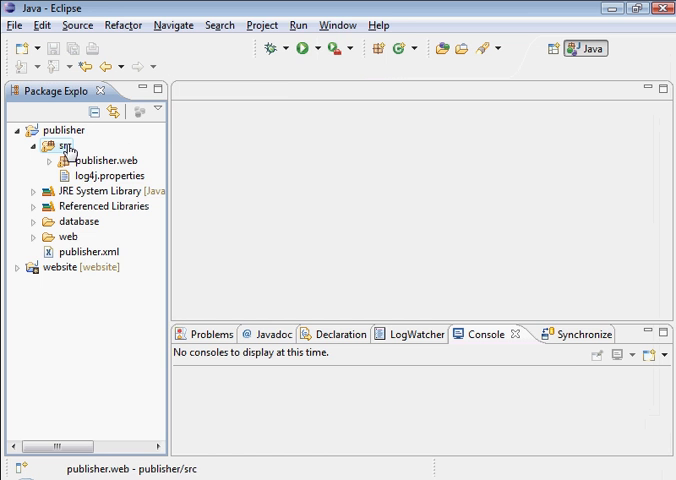
right_click(60, 144)
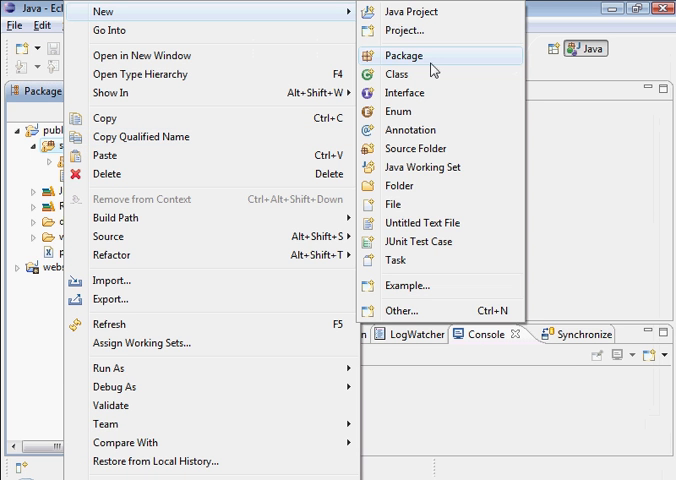
left_click(396, 72)
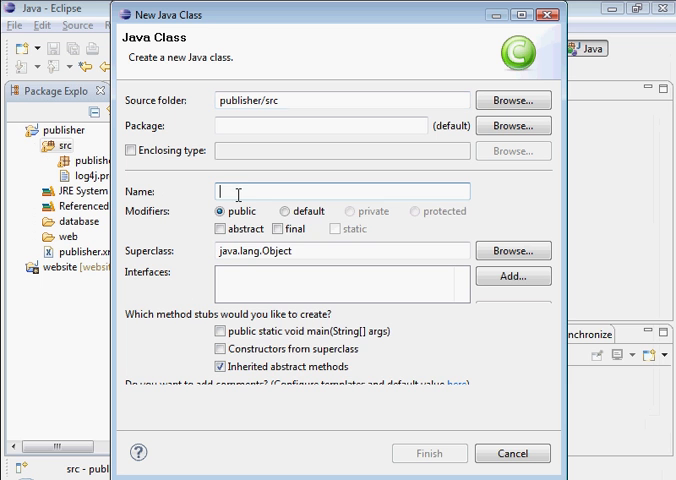
type("NewsItem")
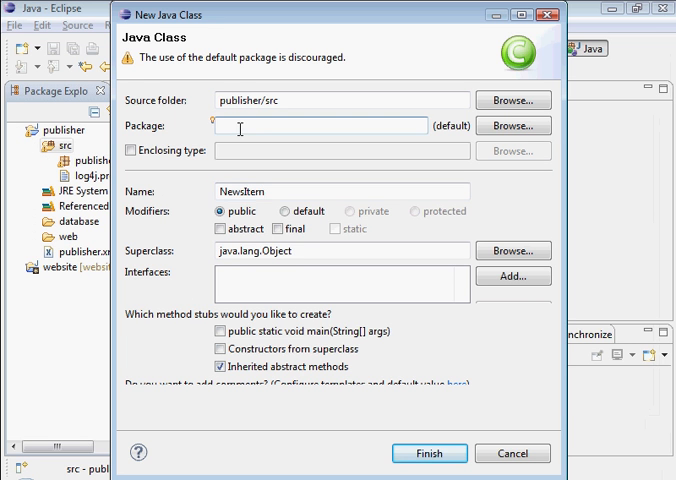
type("publisher.da")
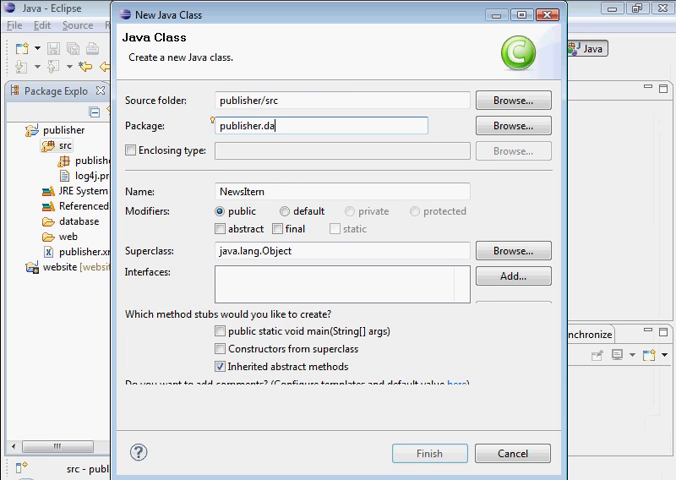
type("ta")
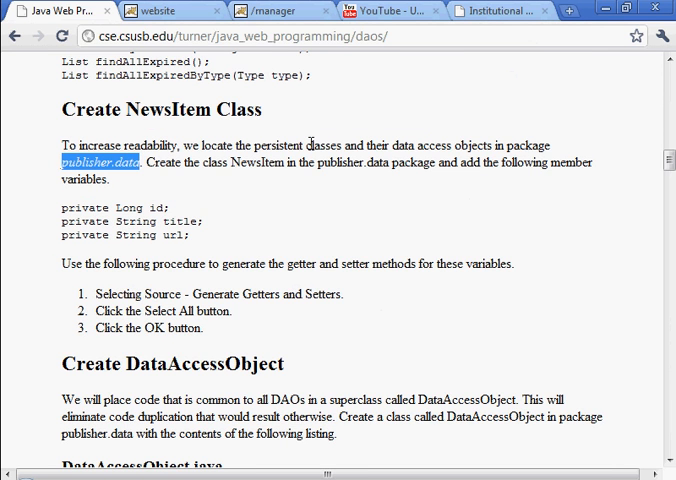
Step: Confirm the publisher.data package against the tutorial and finish creating NewsItem
scroll("down", 3)
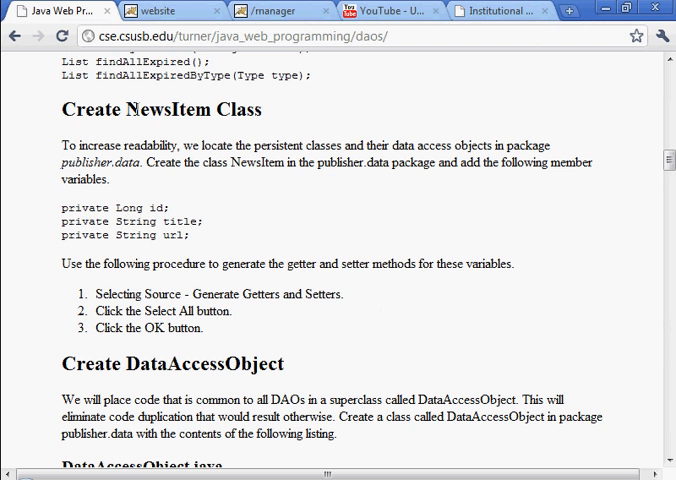
left_click_drag(162, 164, 352, 164)
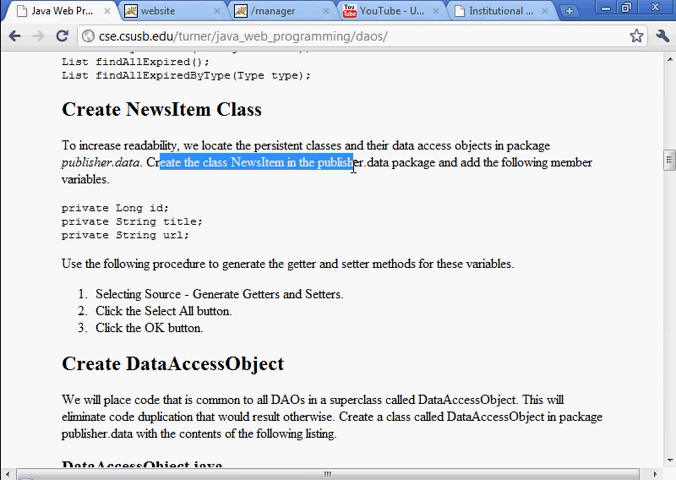
scroll("down", 3)
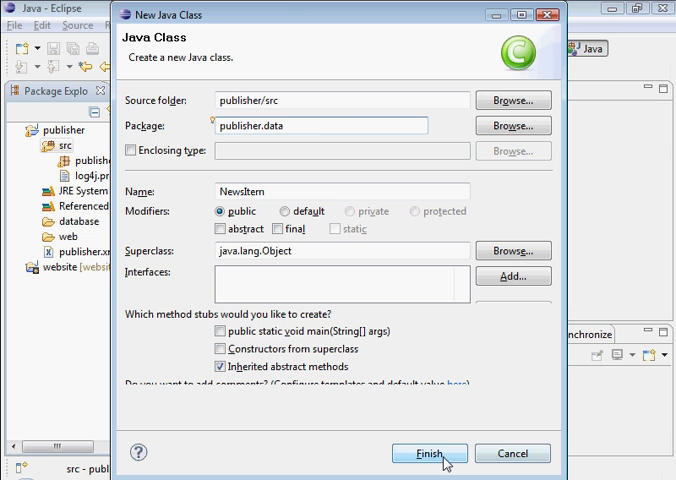
left_click(428, 452)
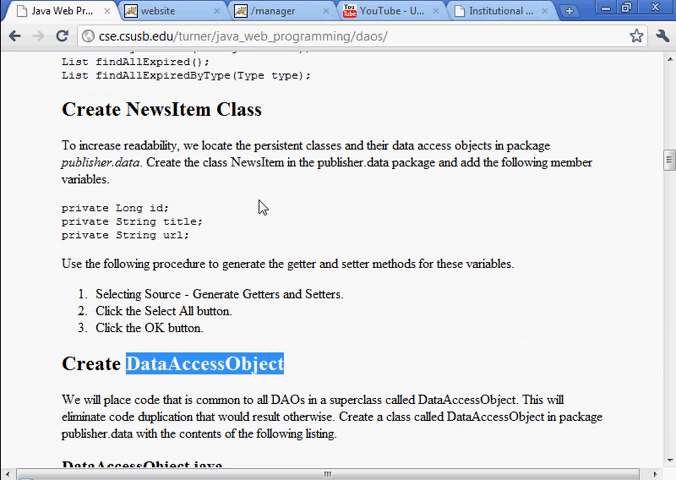
mouse_move(204, 240)
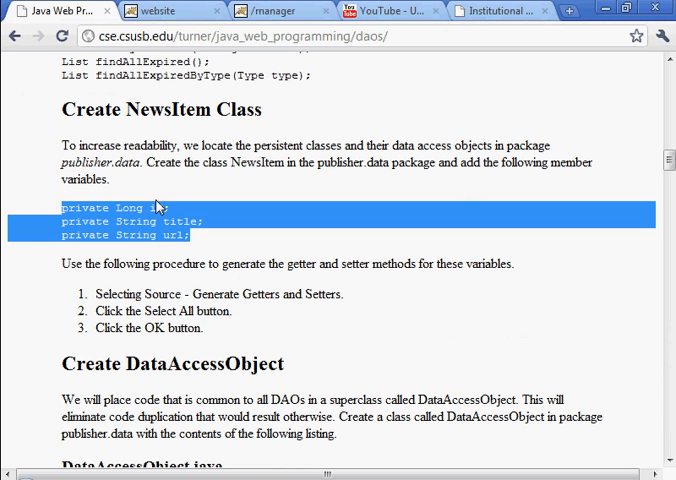
Step: Copy the id, title and url member variable declarations from the tutorial
right_click(204, 228)
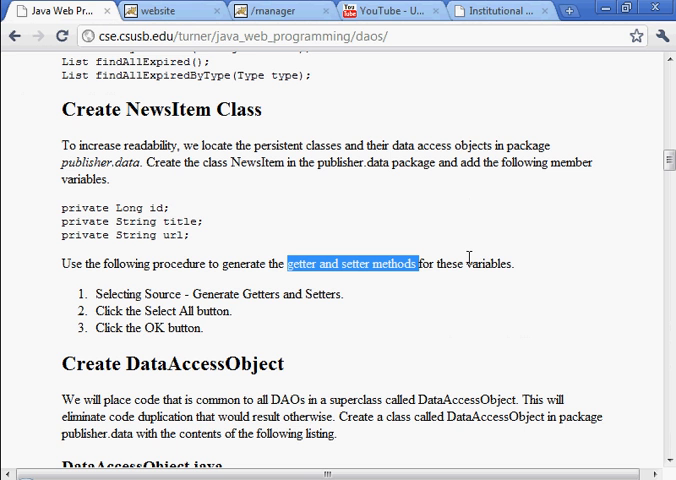
mouse_move(352, 296)
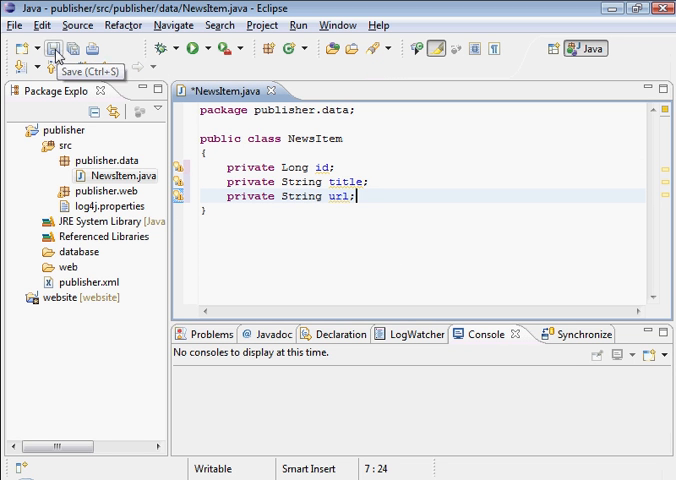
Step: Save NewsItem, generate getters and setters for all three fields, and save again
left_click(76, 24)
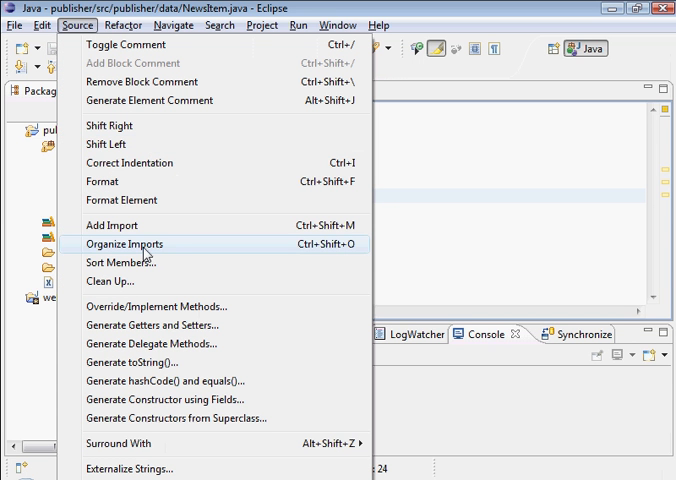
left_click(148, 324)
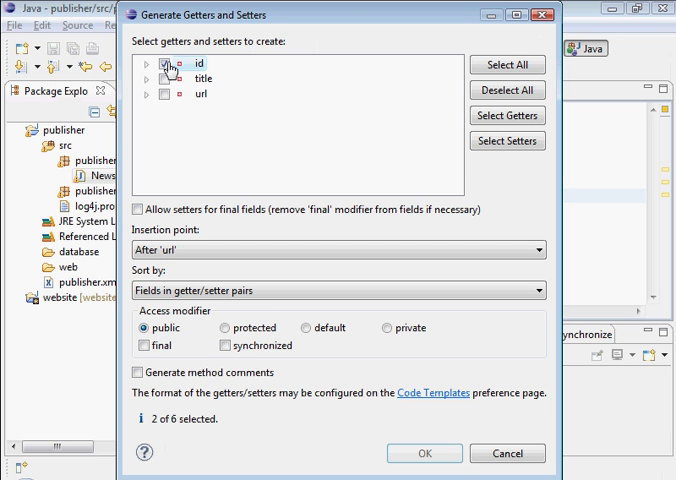
left_click(506, 64)
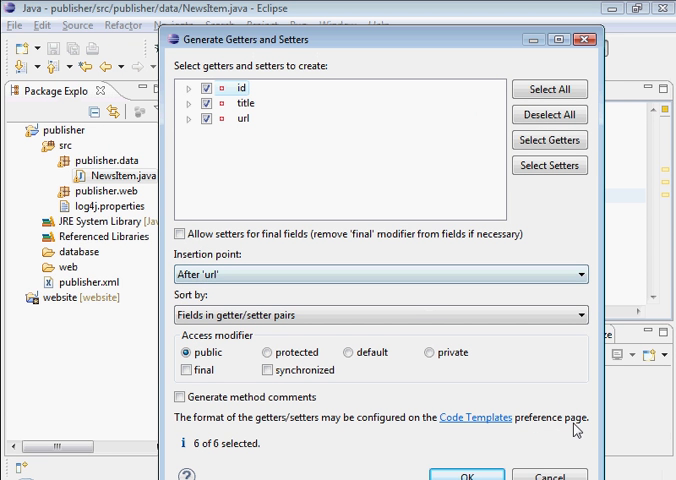
left_click(464, 474)
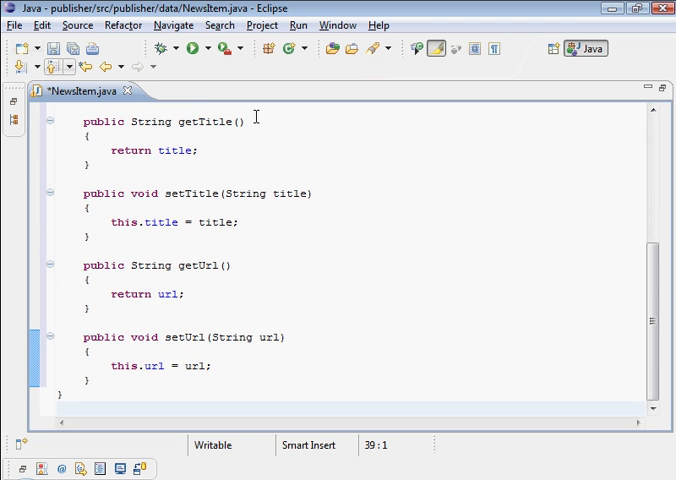
key("ctrl+s")
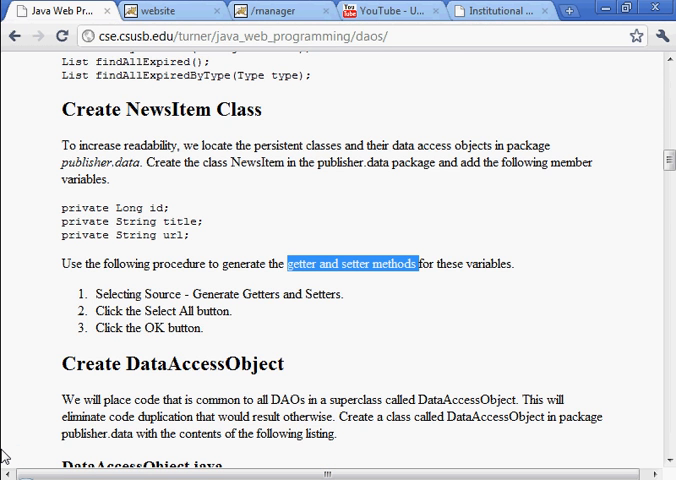
Step: Scroll to the DataAccessObject.java listing and copy the class name DataAccessObject
scroll("down", 3)
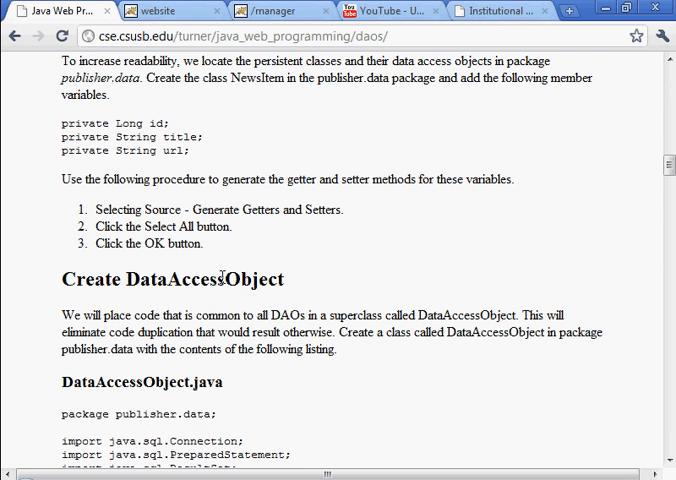
scroll("down", 3)
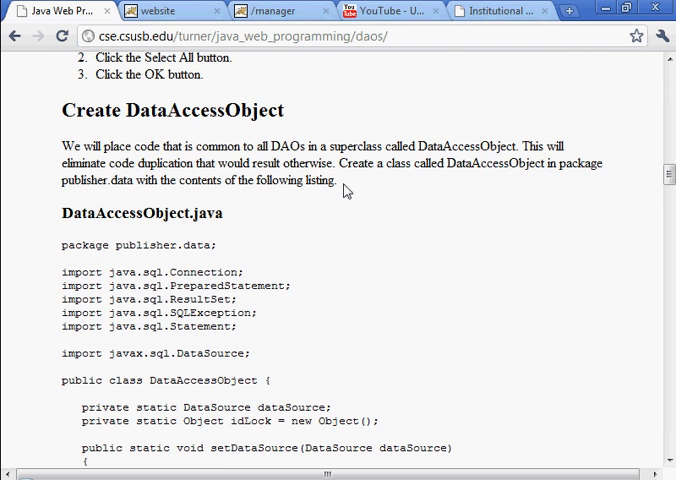
scroll("down", 3)
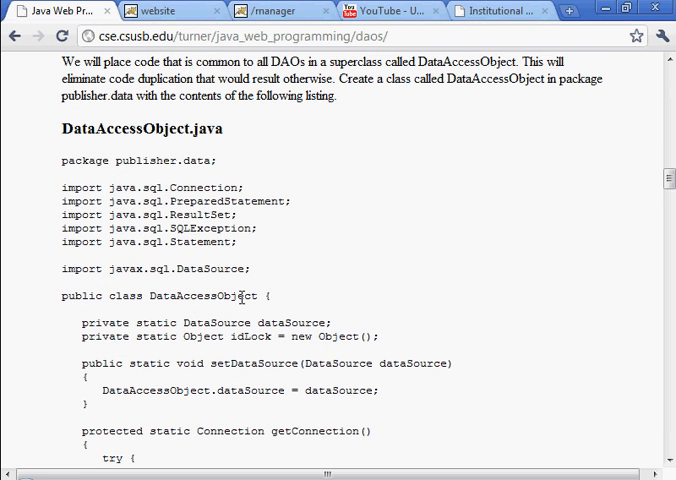
double_click(204, 296)
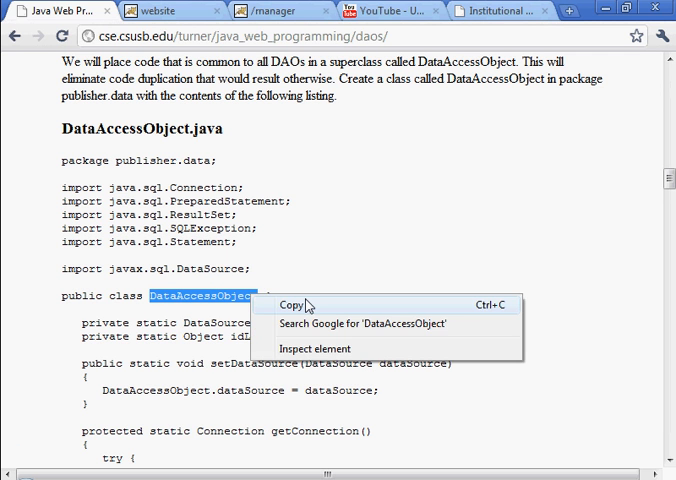
left_click(292, 304)
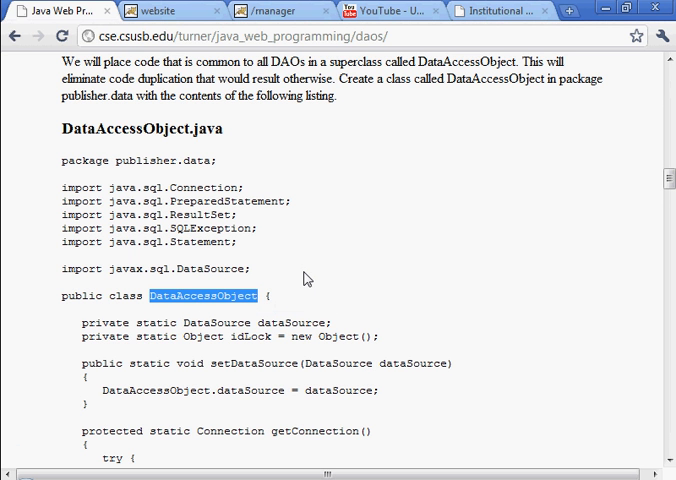
mouse_move(298, 280)
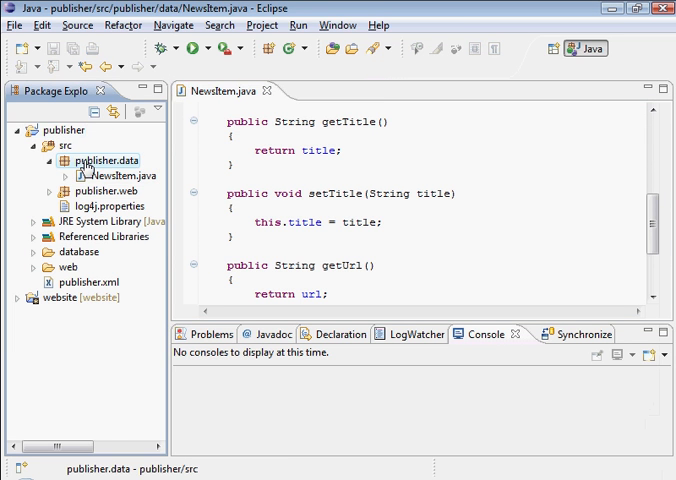
Step: Create a new class DataAccessObject in the publisher.data package
right_click(102, 160)
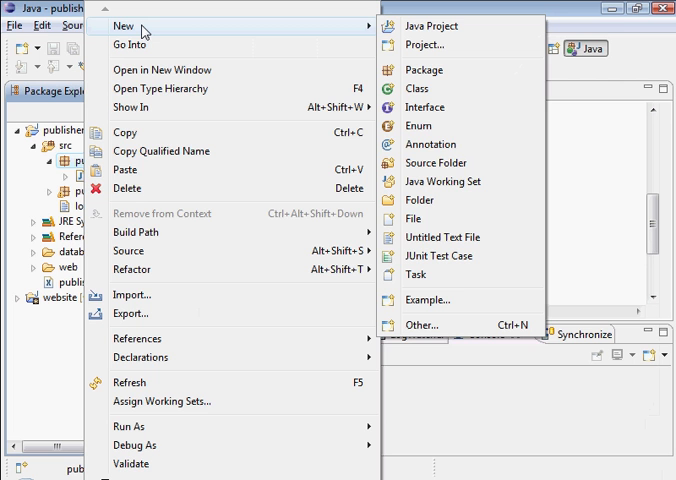
left_click(420, 88)
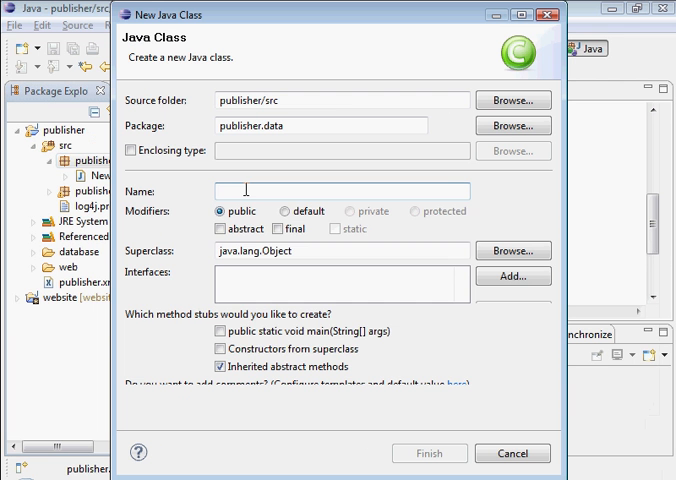
type("DataAccessObject")
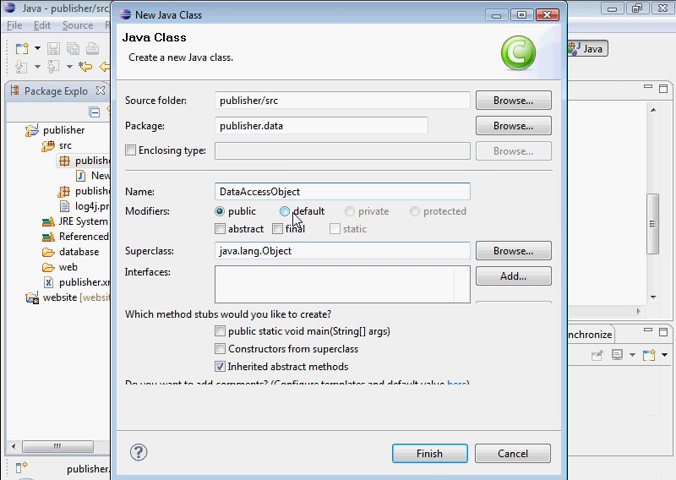
left_click(428, 452)
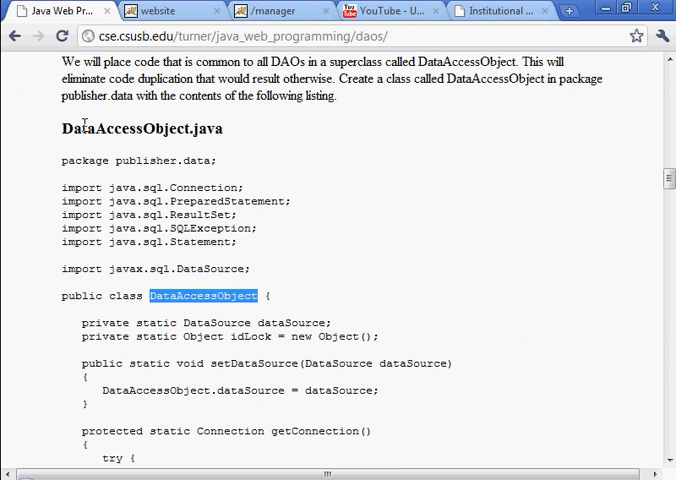
Step: Paste the tutorial's DataAccessObject listing over the generated stub
scroll("down", 3)
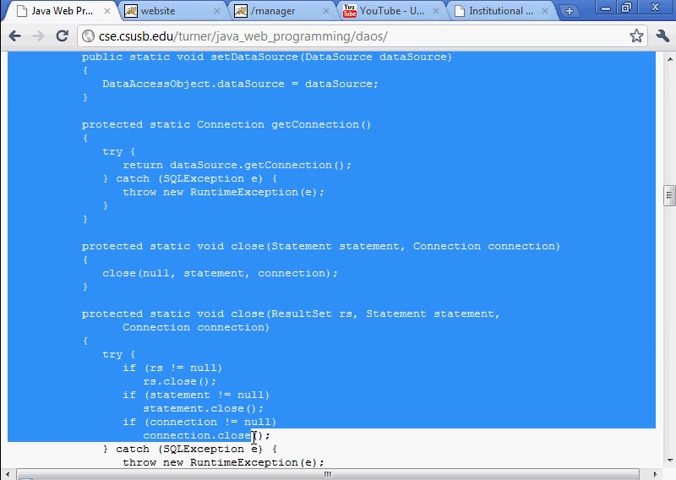
scroll("down", 3)
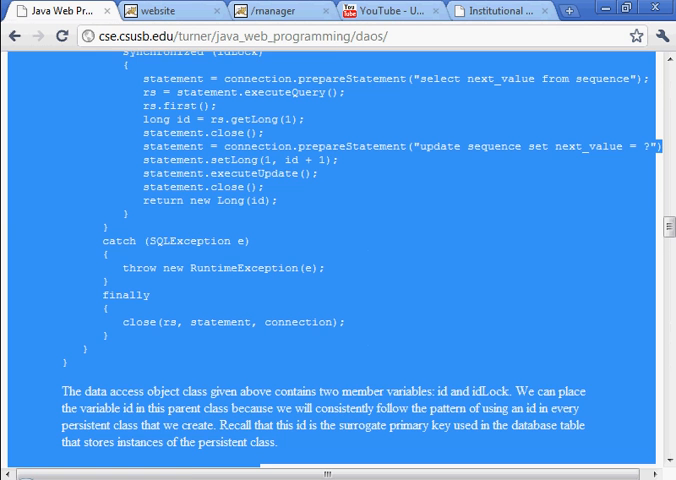
scroll("down", 3)
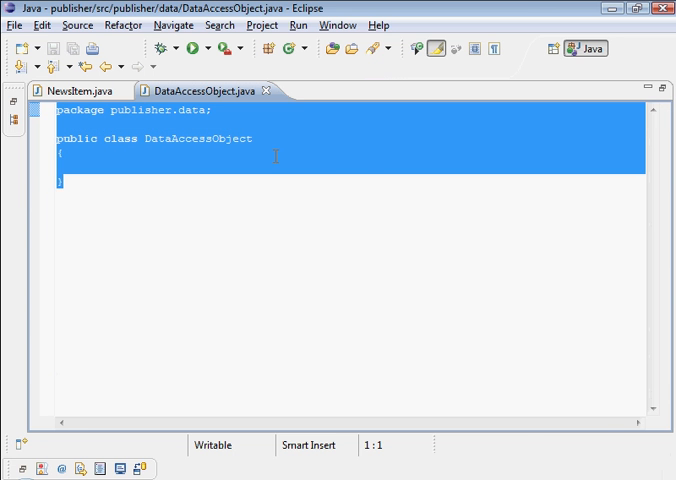
right_click(276, 156)
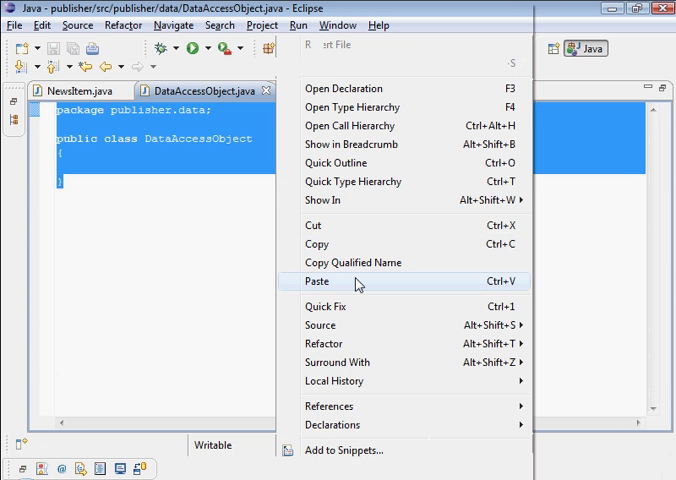
left_click(316, 280)
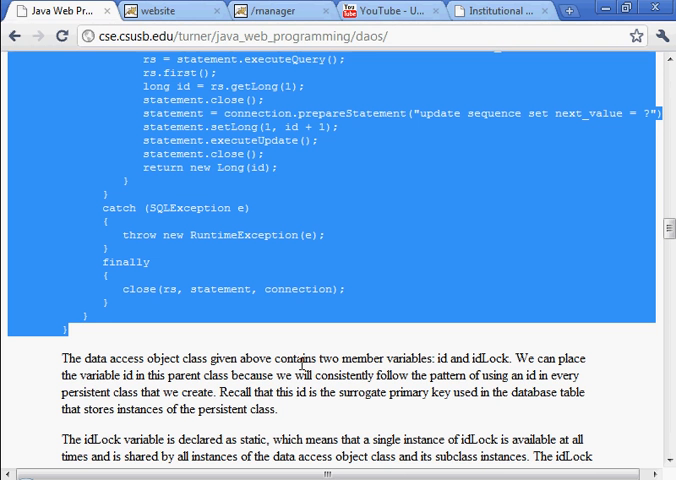
Step: Scroll past the DAO listing and select the DataAccessObject.setDataSource(dataSource); statement
scroll("down", 3)
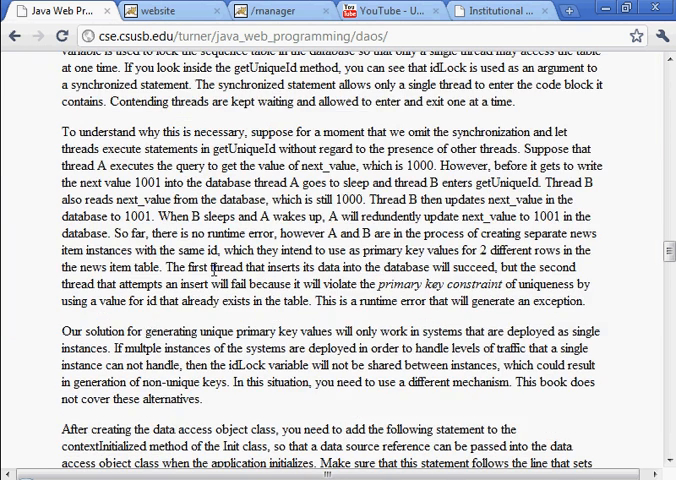
scroll("down", 3)
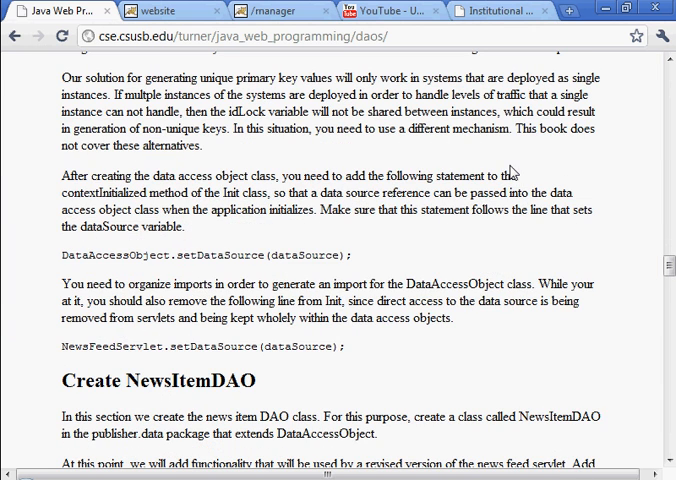
mouse_move(232, 254)
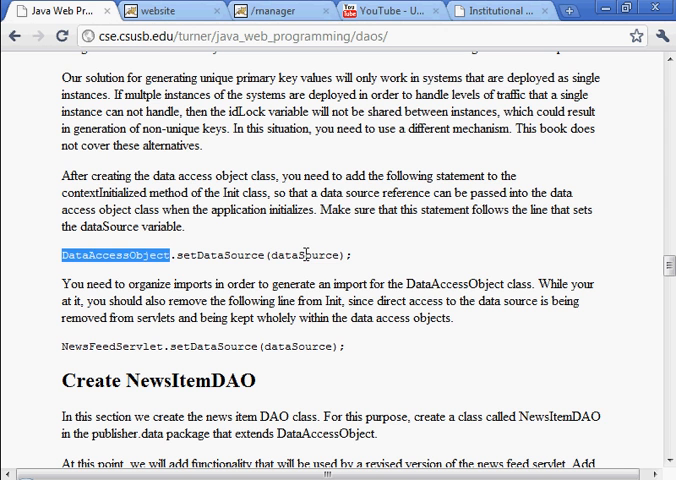
double_click(300, 252)
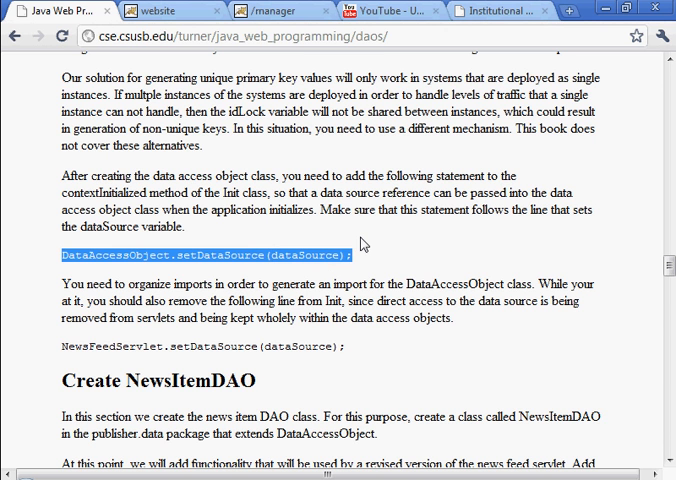
mouse_move(500, 214)
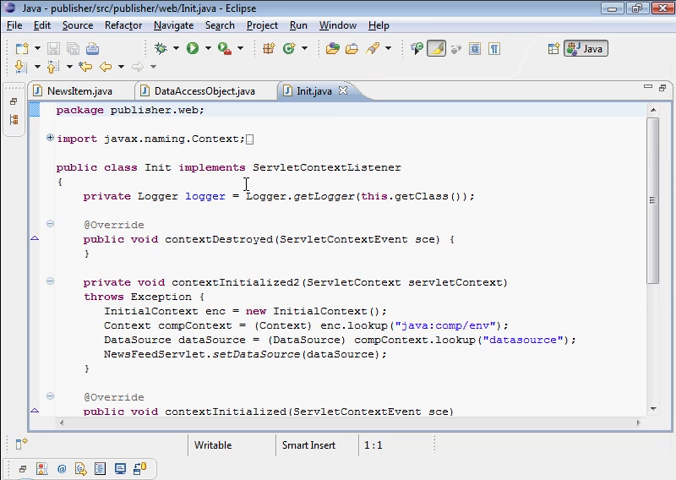
Step: Replace Init's NewsFeedServlet.setDataSource line with DataAccessObject.setDataSource(dataSource);
scroll("down", 3)
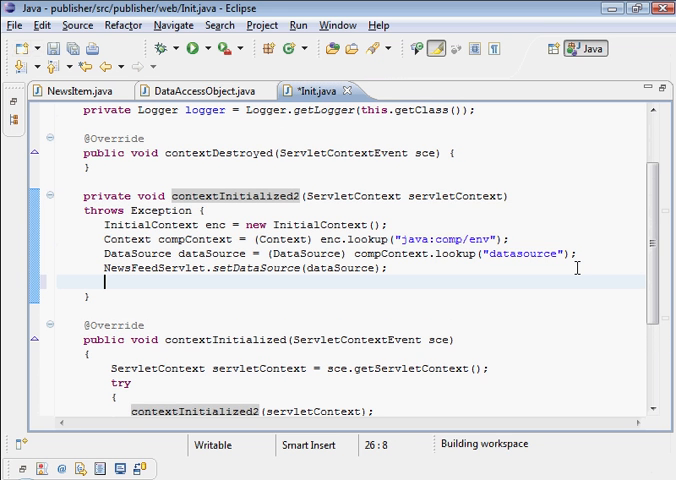
type("DataAccessObject.setDataSource(dataSource);")
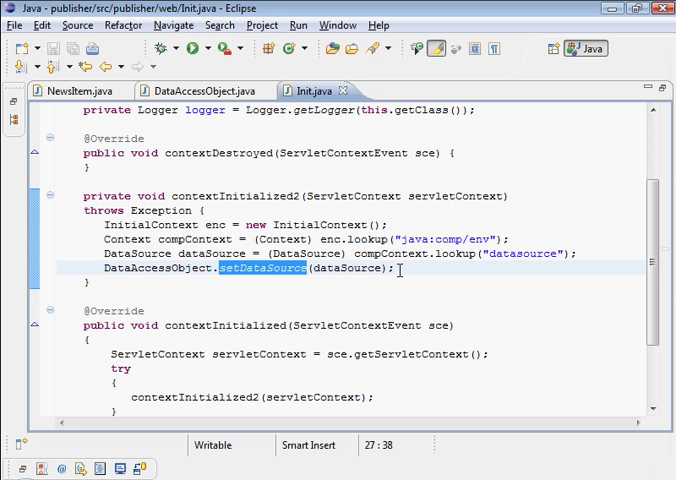
left_click(398, 272)
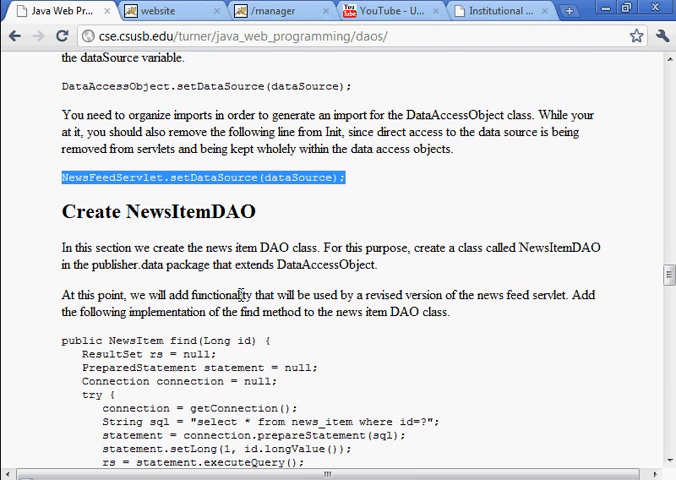
Step: Scroll the DAOs tutorial page down to the NewsItemDAO find method listing
scroll("down", 3)
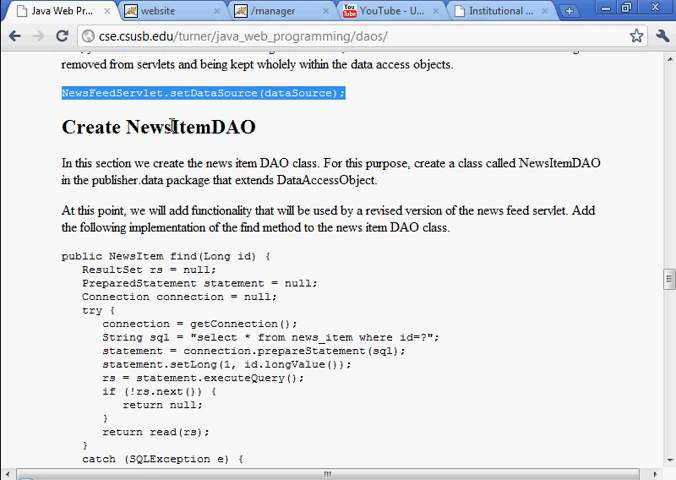
right_click(200, 126)
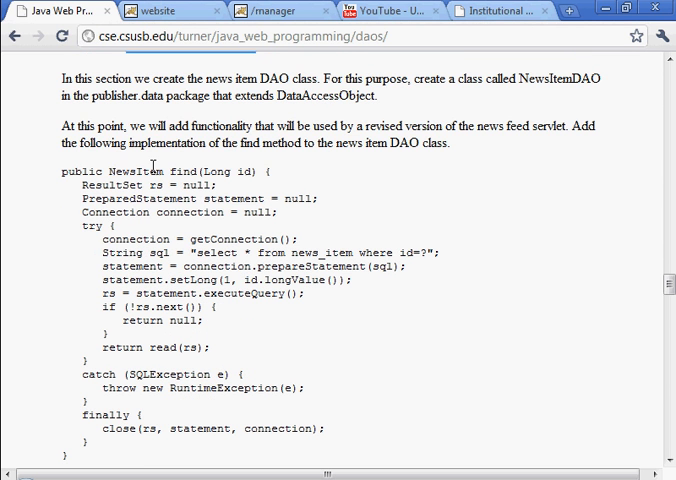
scroll("down", 3)
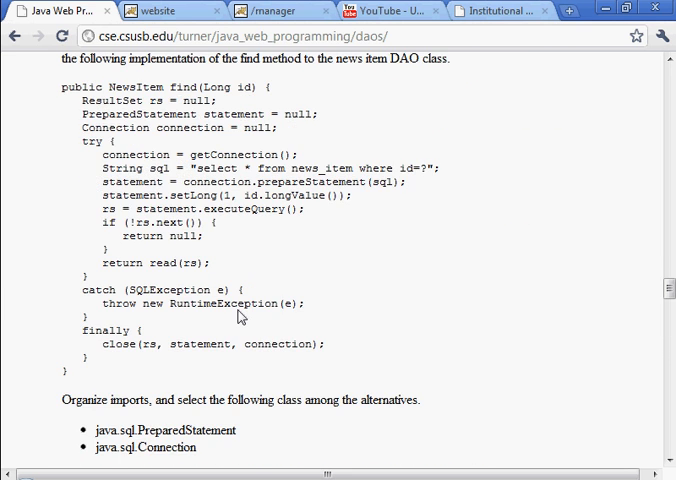
scroll("up", 3)
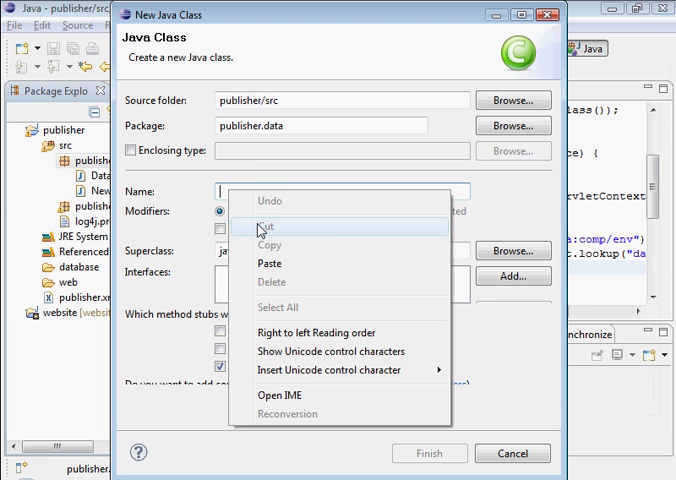
Step: Create class NewsItemDAO in publisher.data with superclass DataAccessObject pasted from the tutorial
type("NewsItemDAO")
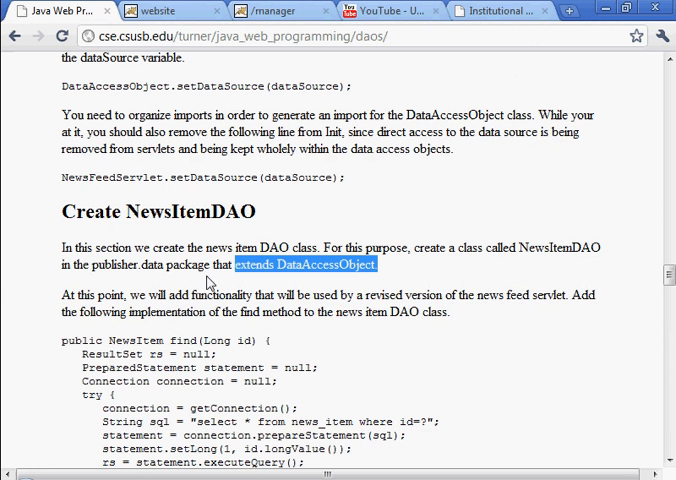
mouse_move(452, 328)
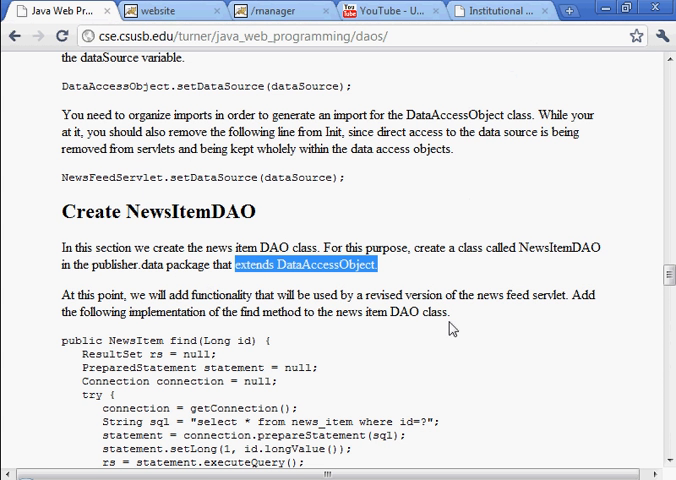
mouse_move(520, 238)
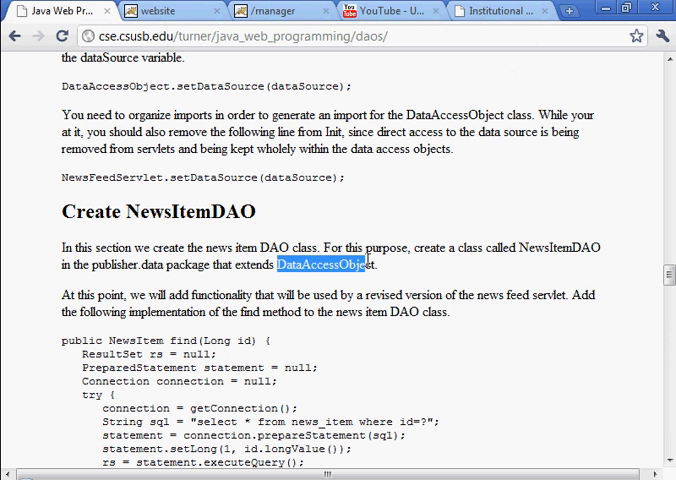
right_click(340, 266)
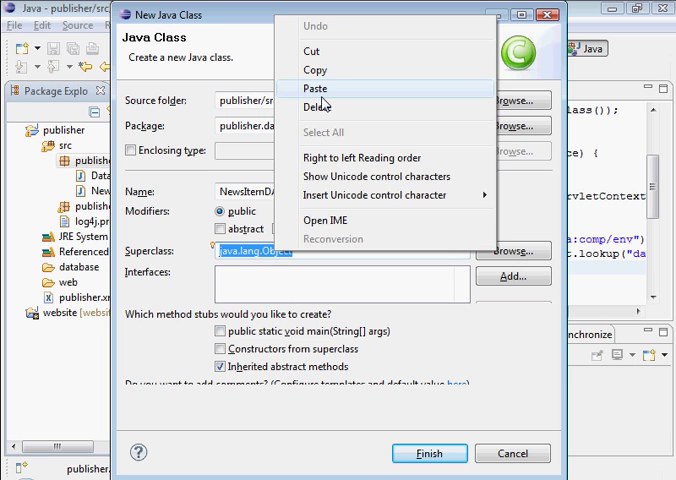
left_click(316, 88)
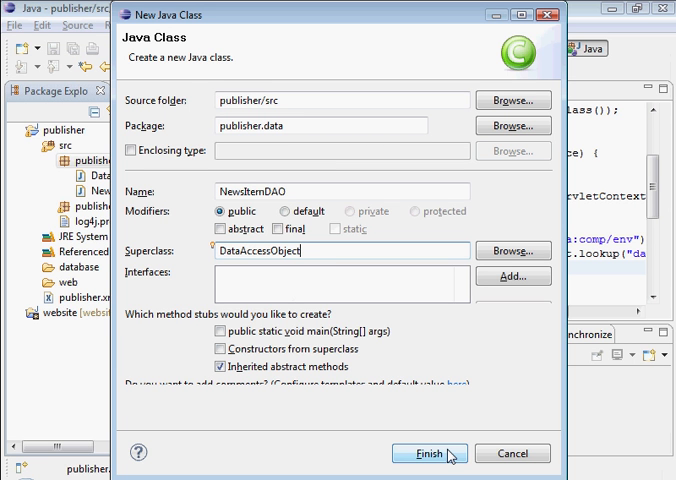
left_click(428, 452)
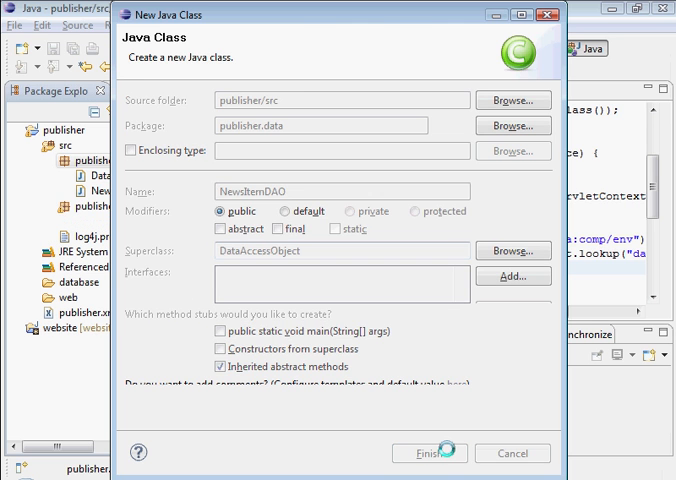
left_click(428, 452)
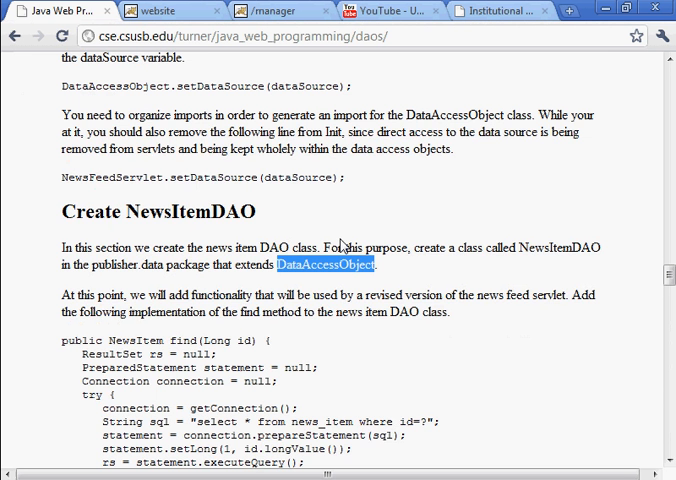
Step: Paste the find method into NewsItemDAO, reformat it, and organize imports choosing java.sql.Connection
scroll("down", 3)
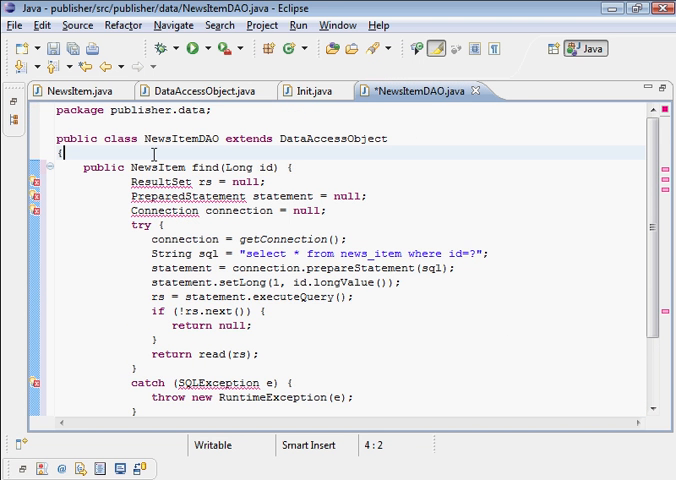
key("ctrl+a")
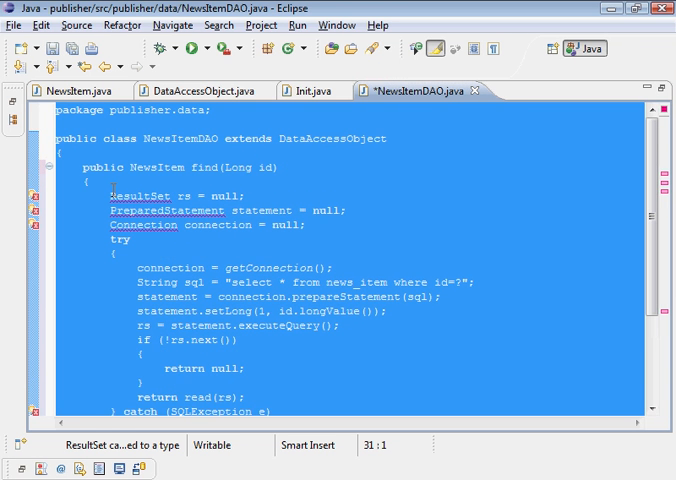
left_click(112, 196)
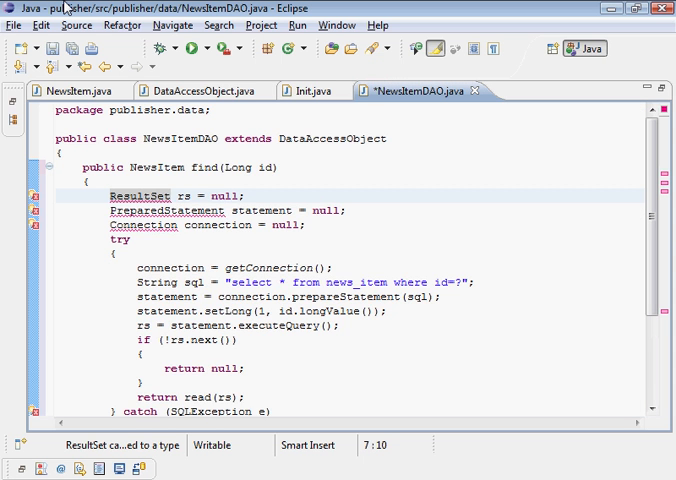
left_click(76, 24)
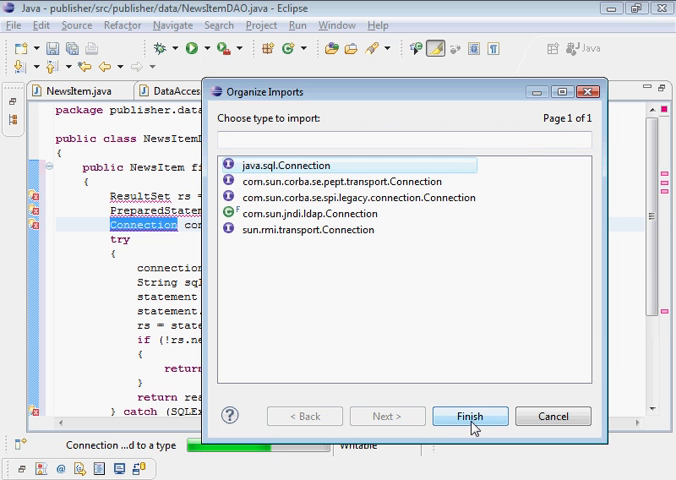
left_click(470, 416)
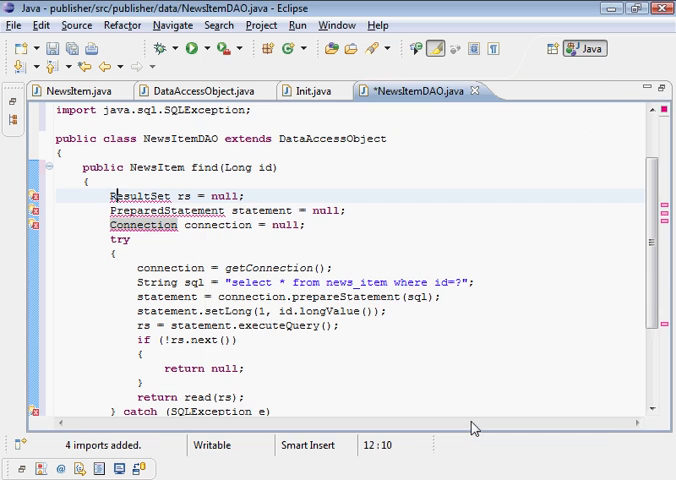
scroll("down", 3)
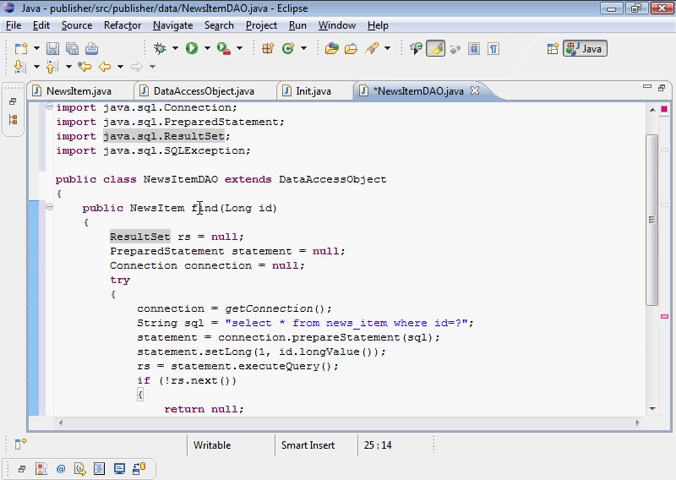
scroll("down", 3)
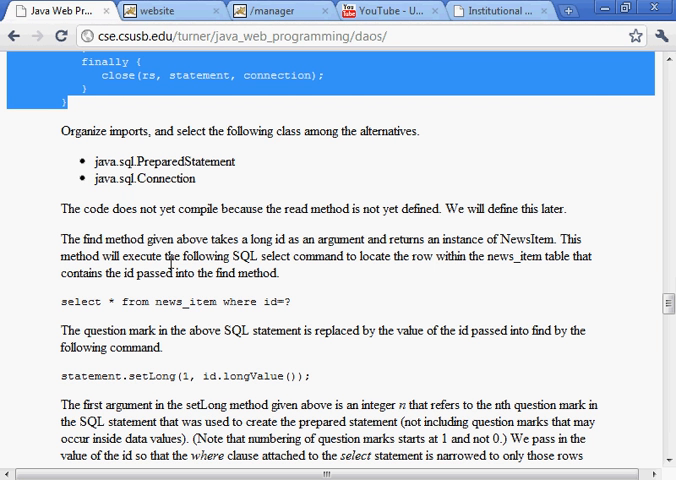
Step: Paste the read and findAll methods from the tutorial into NewsItemDAO and make read private
scroll("down", 3)
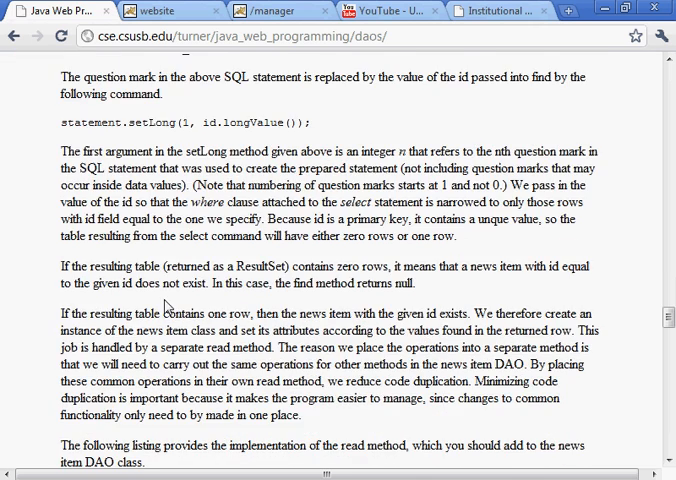
scroll("down", 3)
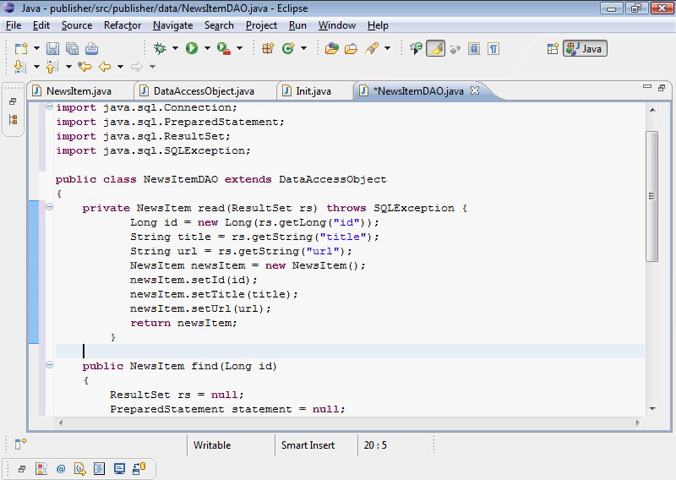
key("ctrl+a")
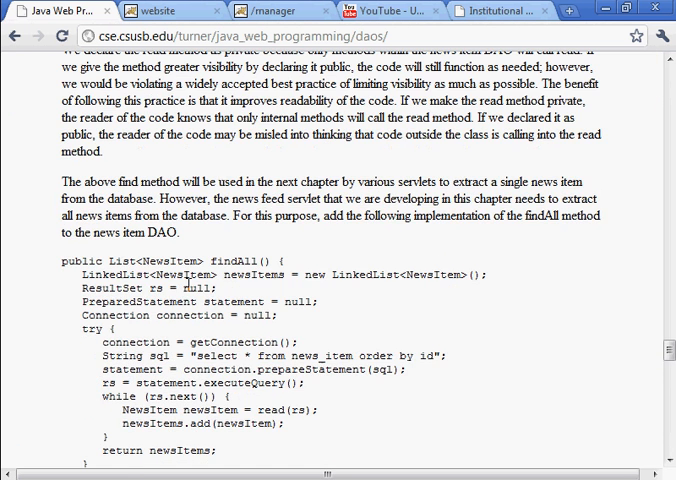
scroll("down", 3)
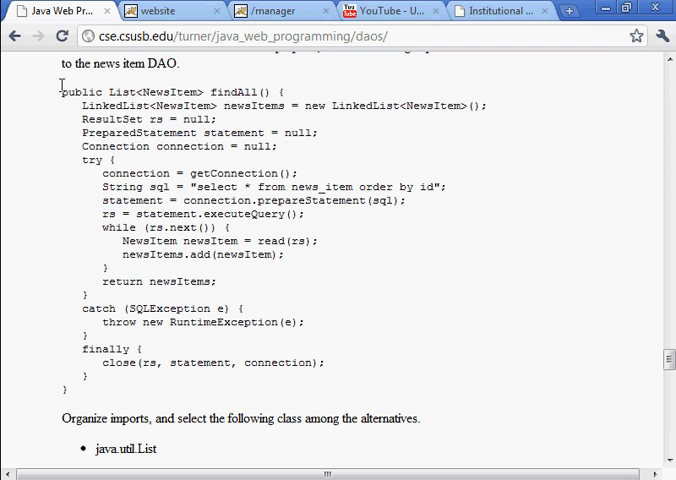
left_click_drag(60, 88, 68, 392)
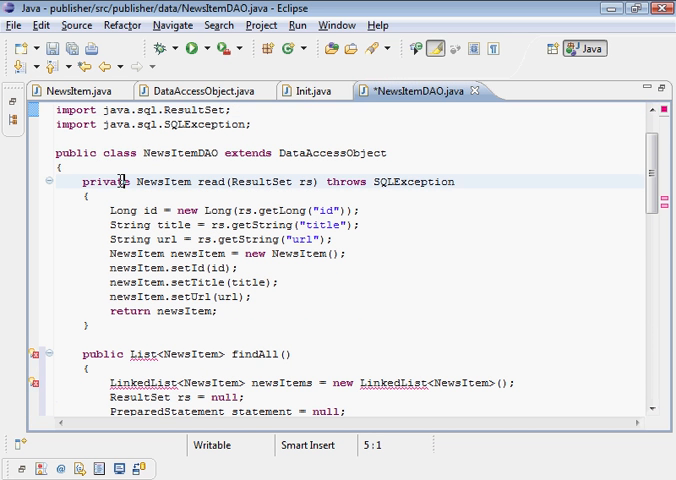
double_click(204, 180)
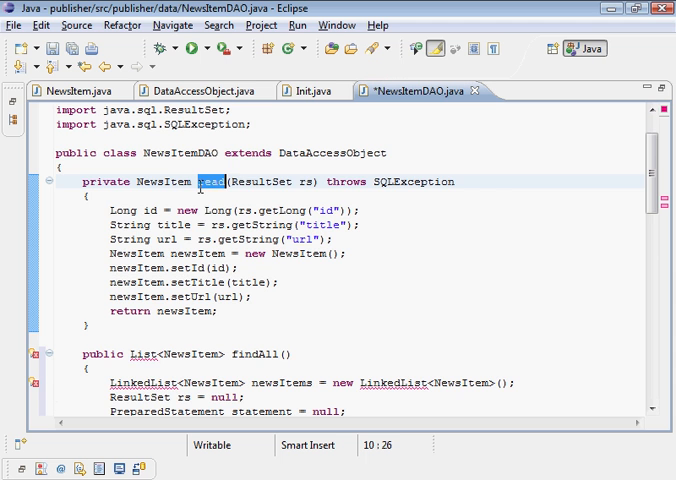
Step: Quick-fix the unresolved List type to import java.util.List and save NewsItemDAO
scroll("down", 3)
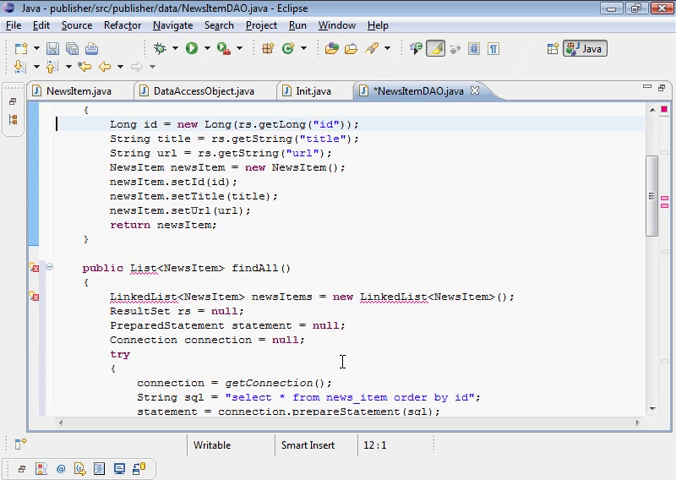
scroll("down", 3)
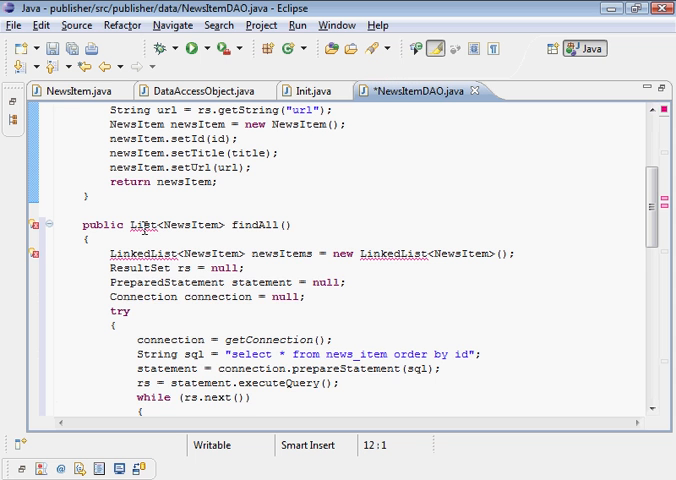
left_click(136, 224)
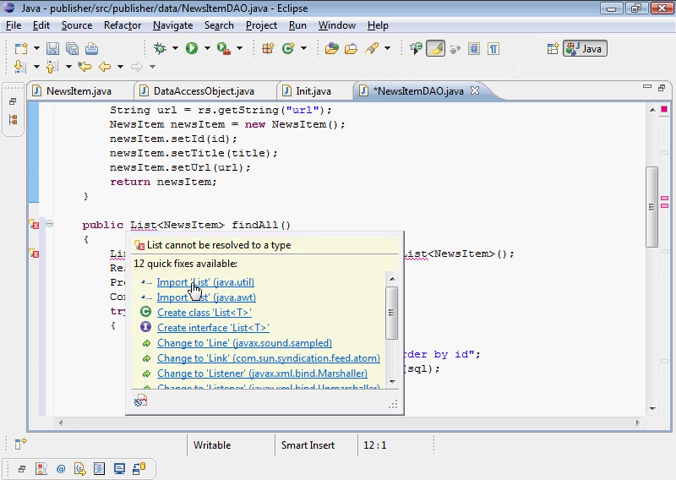
left_click(200, 280)
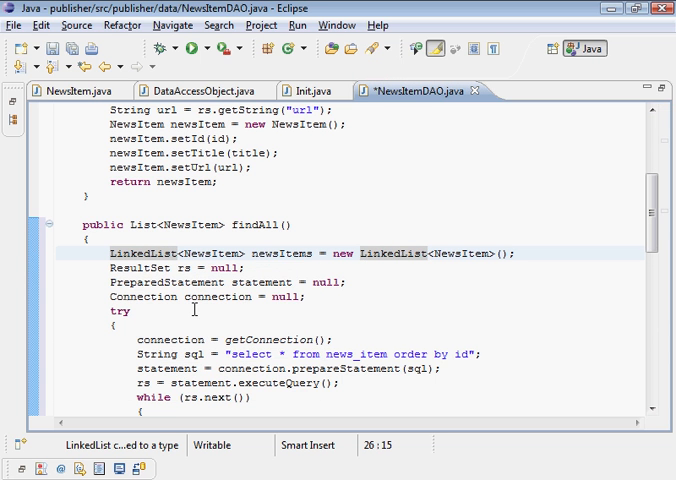
key("ctrl+s")
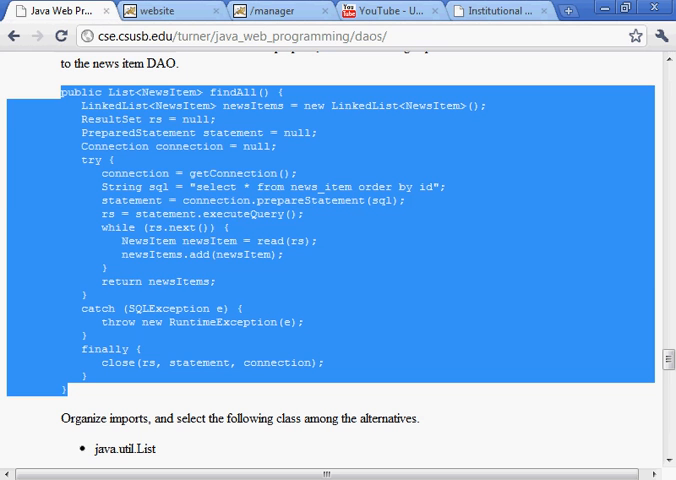
Step: Scroll the tutorial to the Modify the News Feed Servlet section and its replacement doGet code
scroll("down", 3)
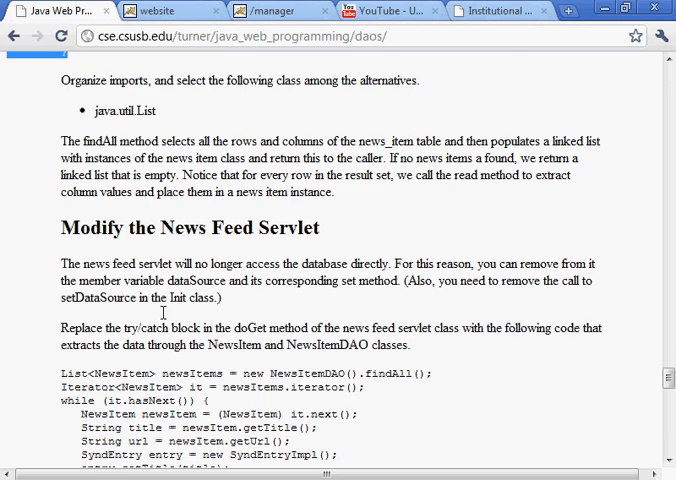
scroll("down", 3)
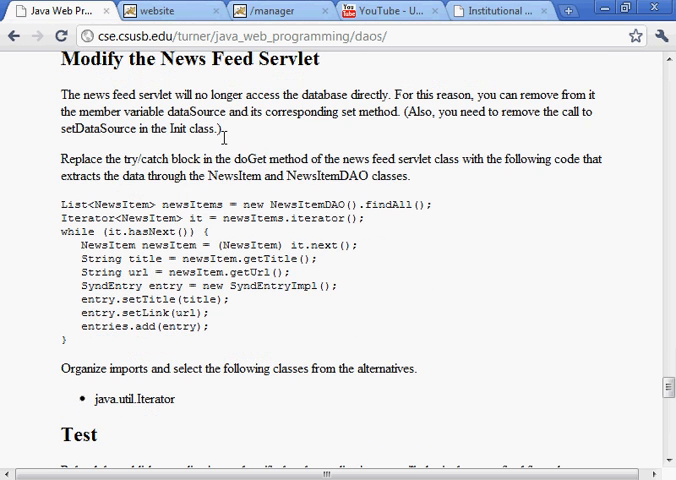
mouse_move(218, 176)
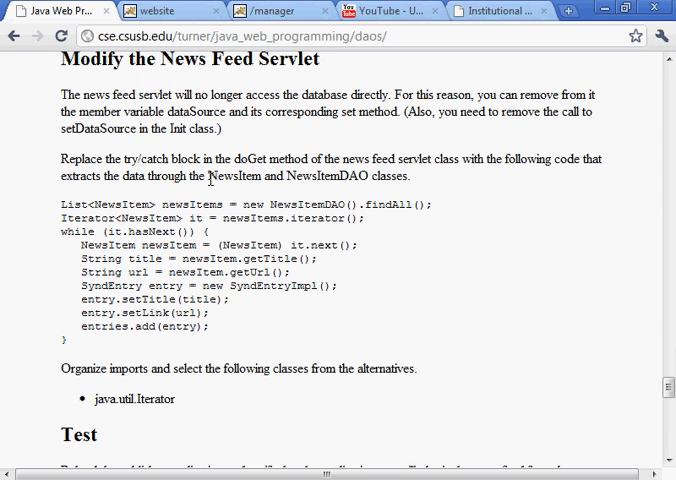
mouse_move(192, 280)
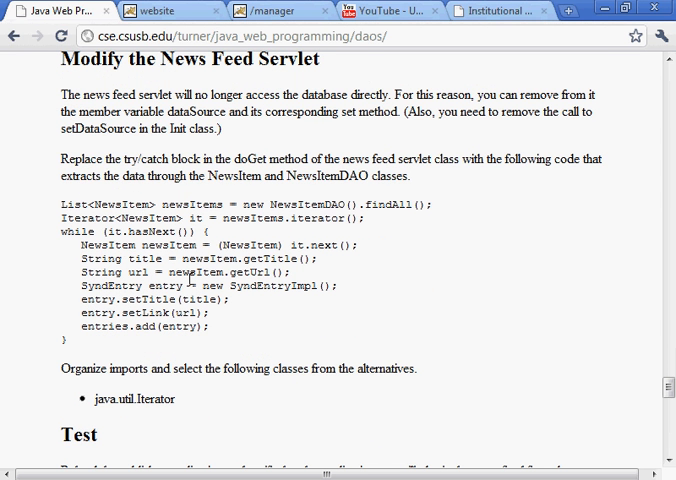
mouse_move(84, 348)
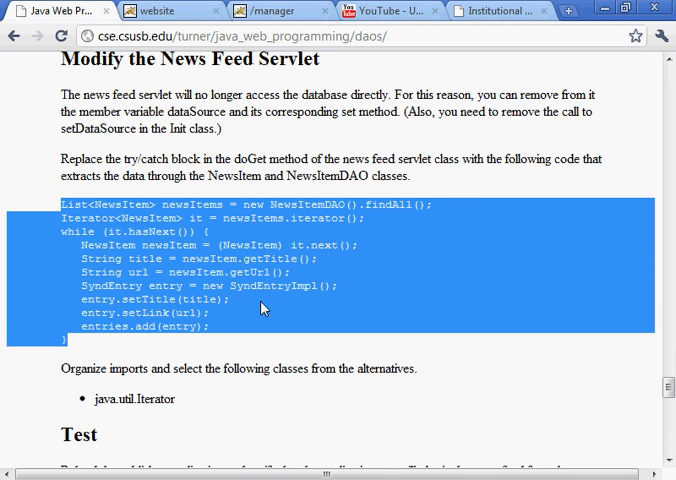
mouse_move(260, 308)
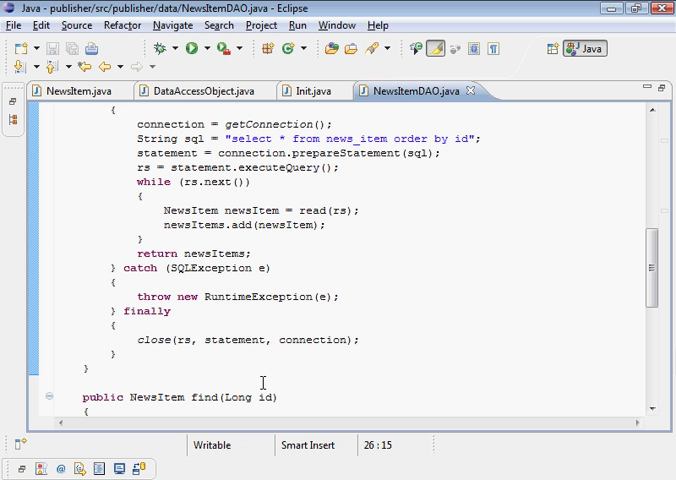
Step: Close the NewsItemDAO, DataAccessObject and NewsItem editors and show NewsFeedServlet.java at doGet
left_click(304, 90)
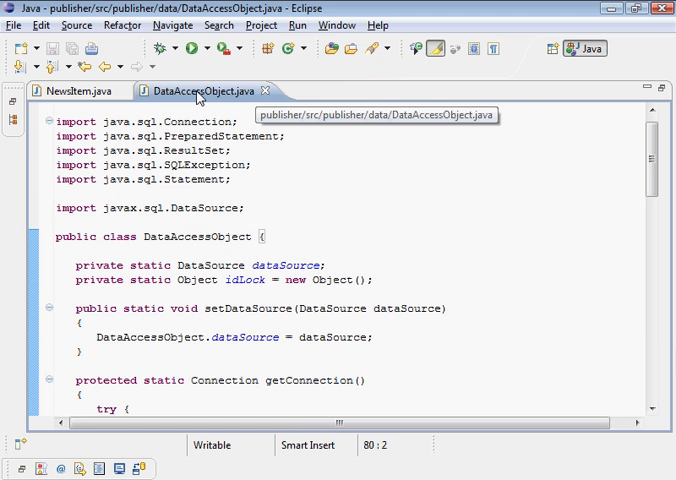
left_click(62, 92)
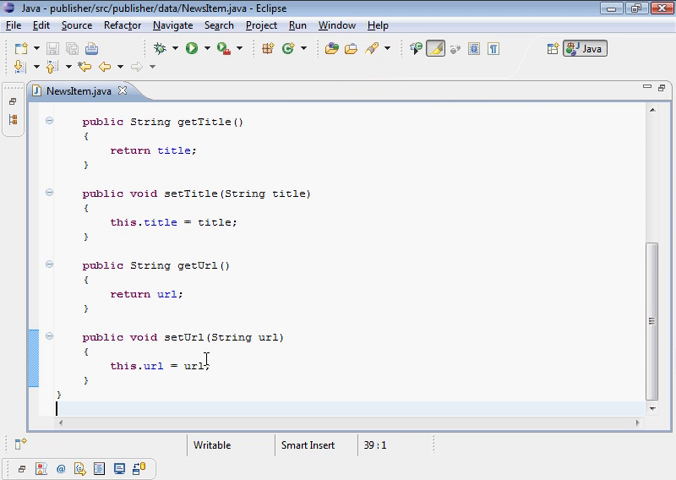
left_click(108, 92)
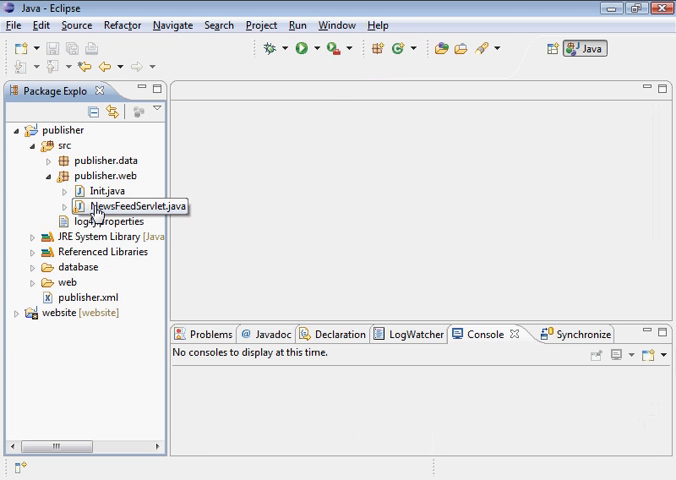
double_click(136, 208)
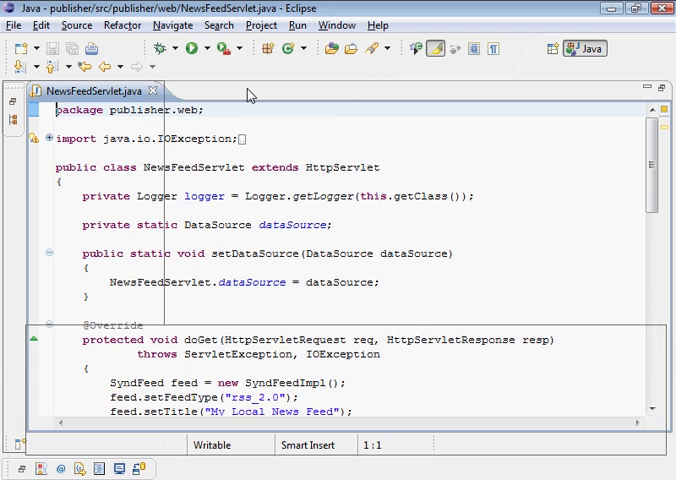
scroll("down", 3)
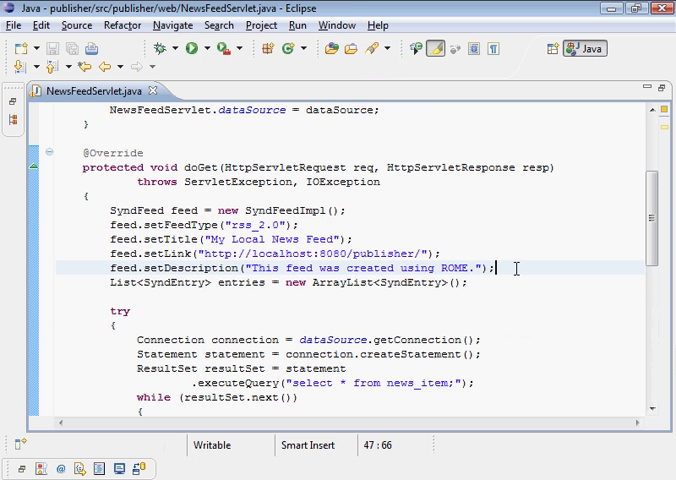
mouse_move(596, 304)
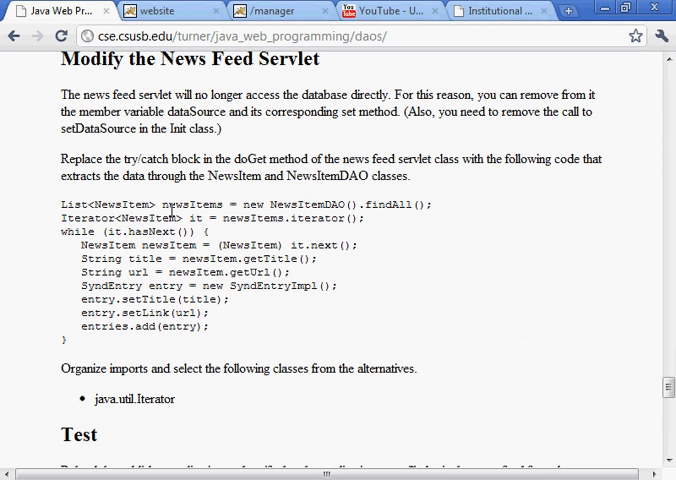
left_click_drag(58, 204, 230, 204)
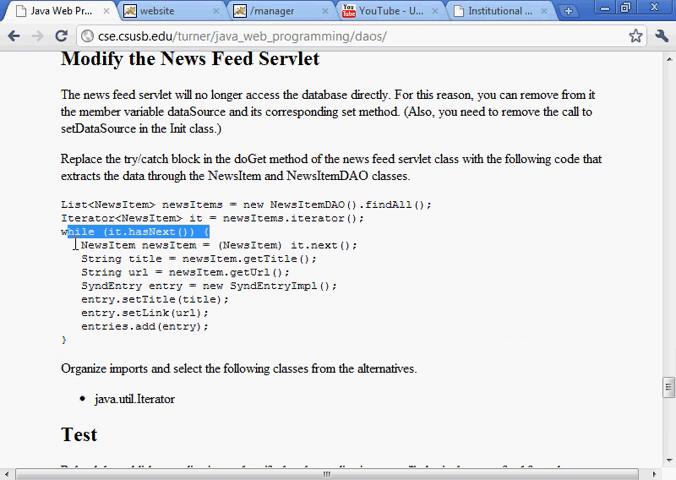
left_click_drag(78, 244, 226, 340)
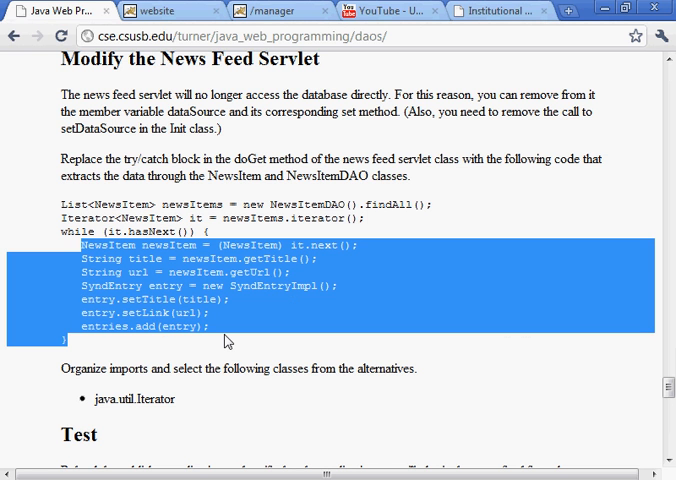
double_click(102, 326)
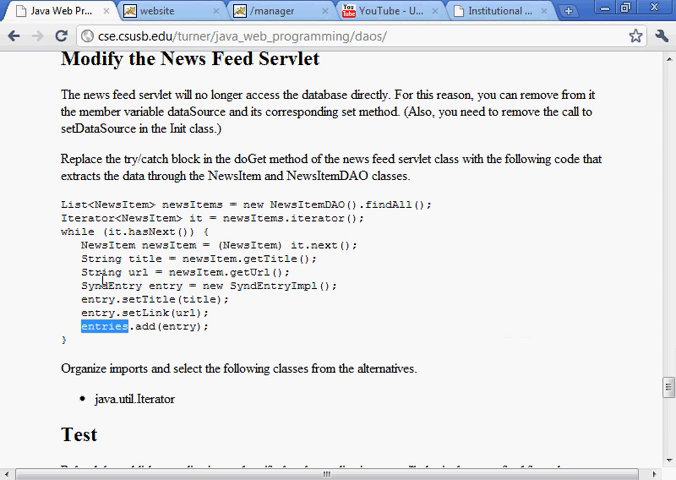
double_click(86, 286)
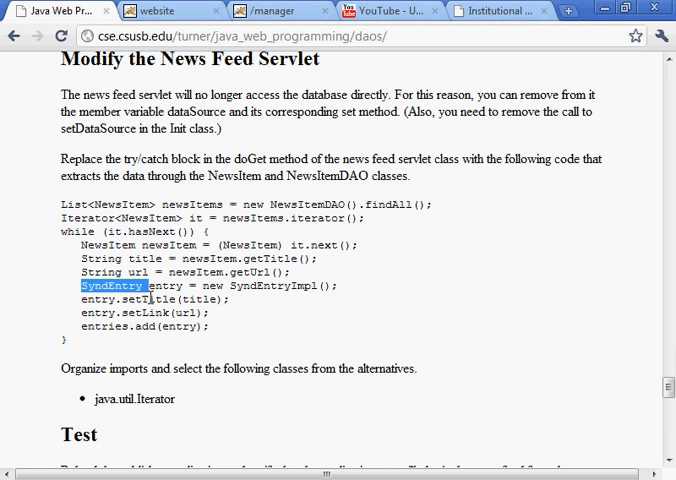
mouse_move(216, 336)
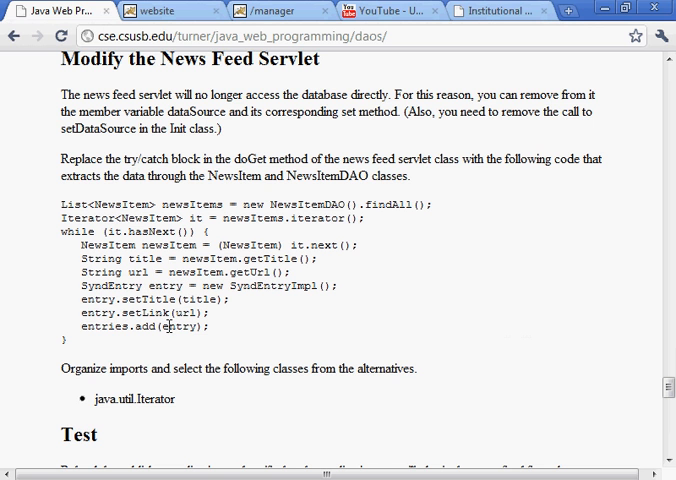
double_click(102, 328)
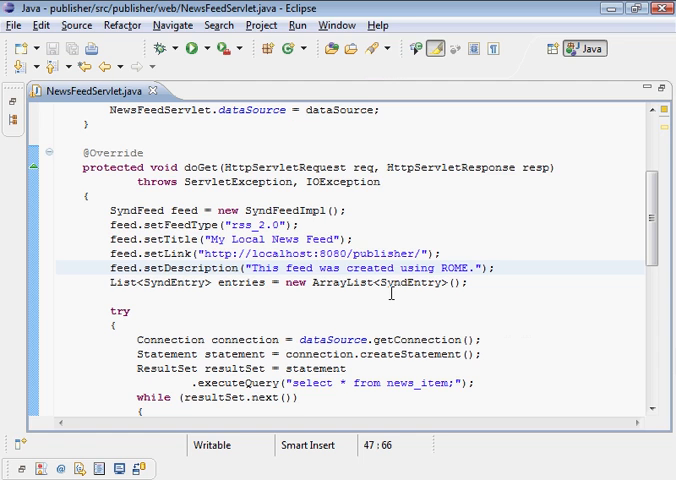
mouse_move(660, 304)
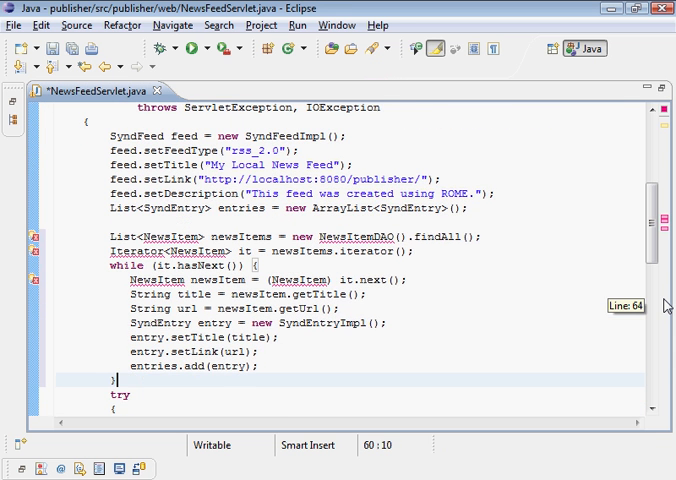
Step: Paste the NewsItemDAO findAll loop into doGet and mark the old try block for deletion
scroll("down", 3)
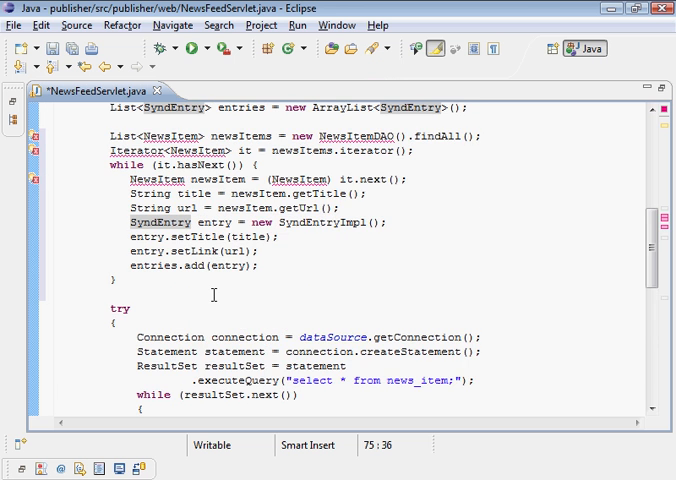
scroll("down", 3)
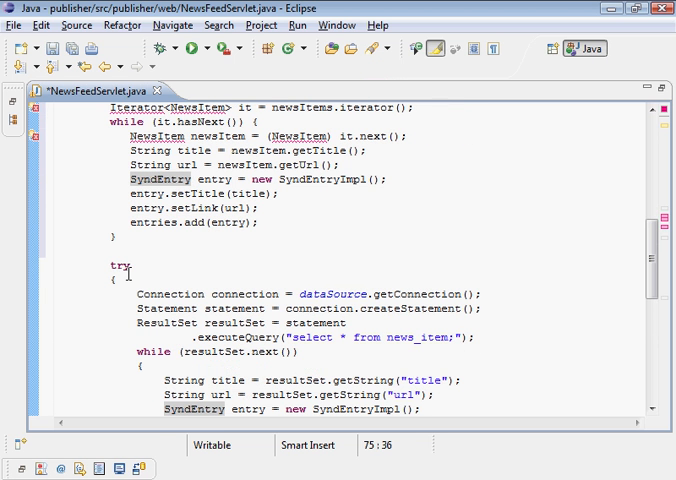
left_click(120, 266)
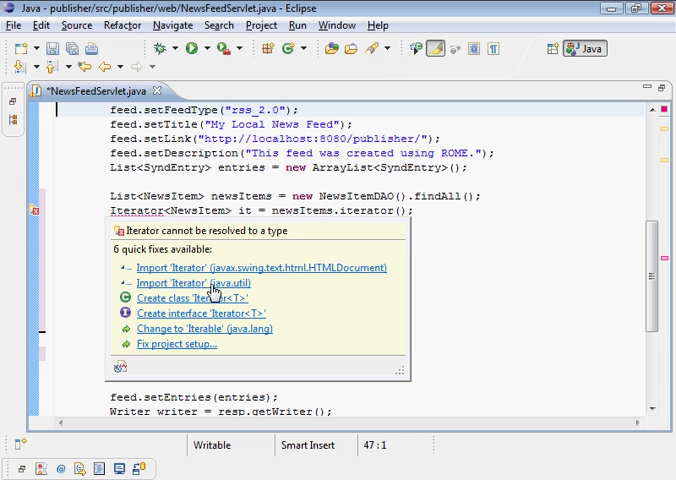
mouse_move(228, 292)
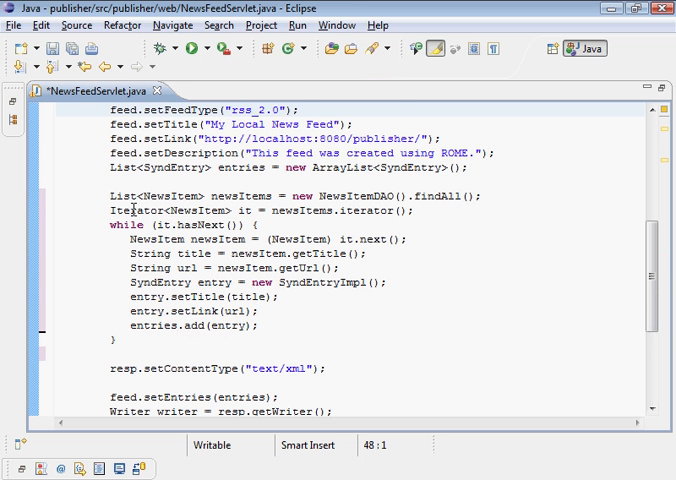
Step: Quick-fix Iterator in NewsFeedServlet to import java.util.Iterator
scroll("down", 3)
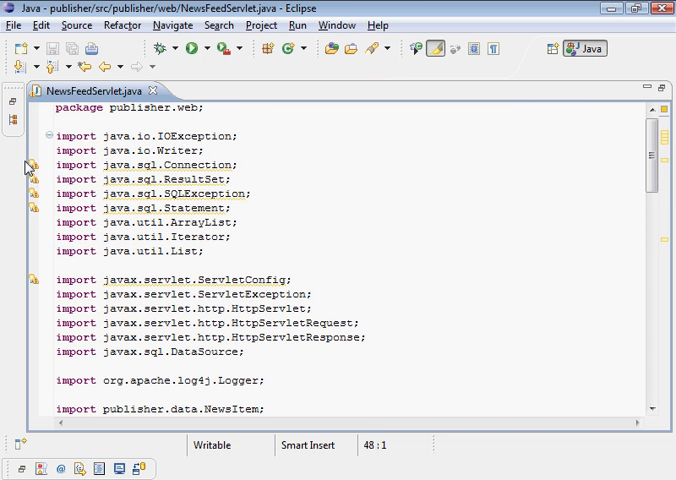
mouse_move(60, 90)
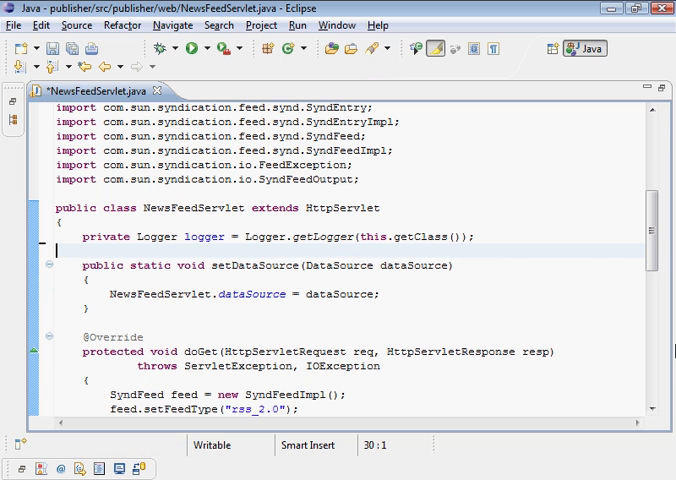
Step: Delete the setDataSource method from NewsFeedServlet and tidy its imports with Organize Imports
left_click(44, 48)
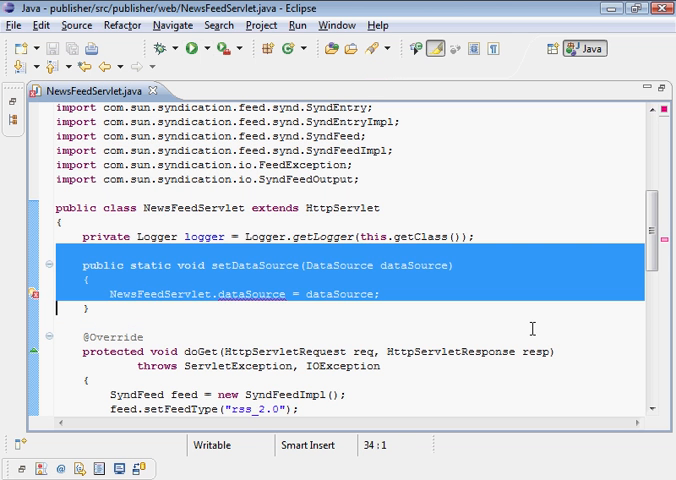
key("Delete")
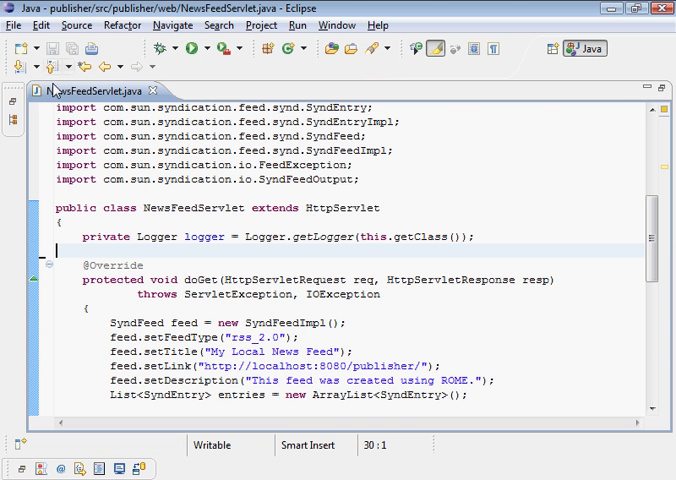
scroll("up", 3)
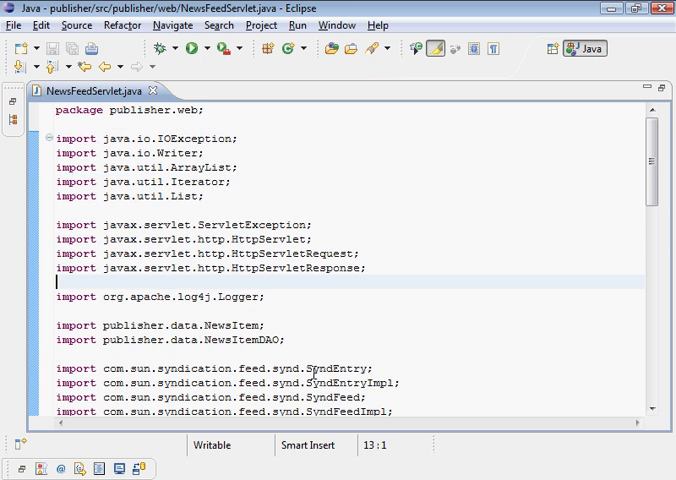
scroll("down", 3)
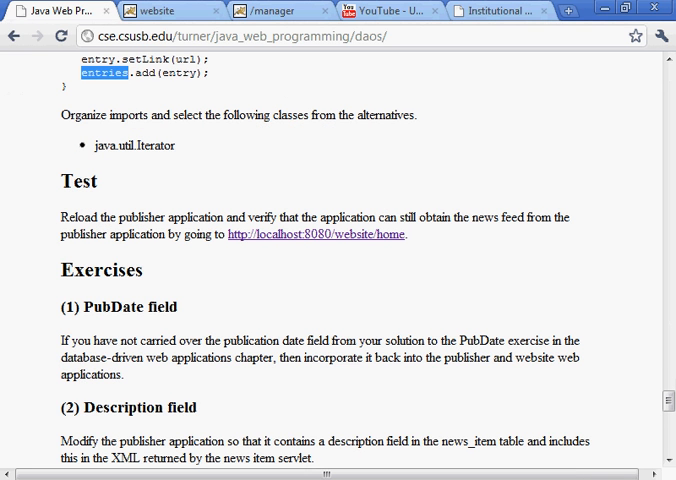
Step: Reload the /publisher application in Tomcat Manager and return to the website's home page
left_click(270, 10)
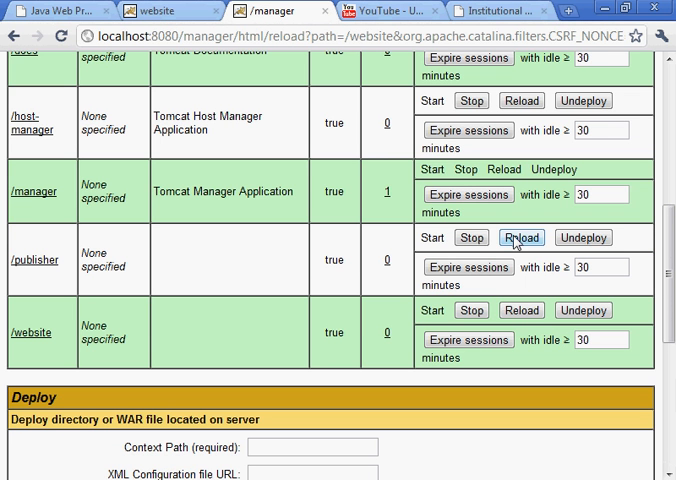
left_click(520, 236)
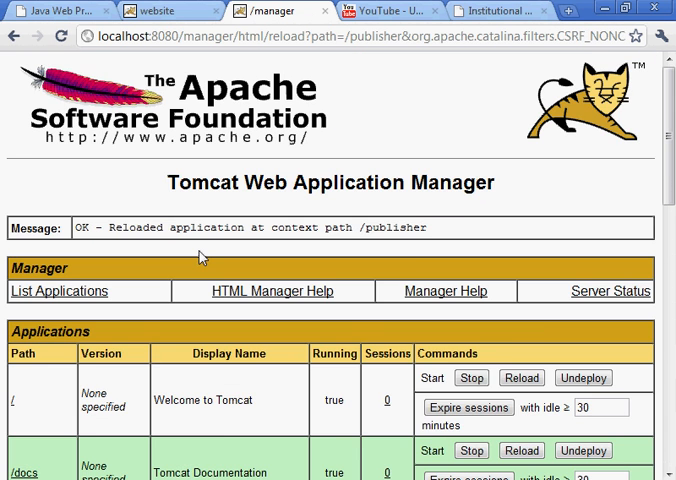
scroll("down", 3)
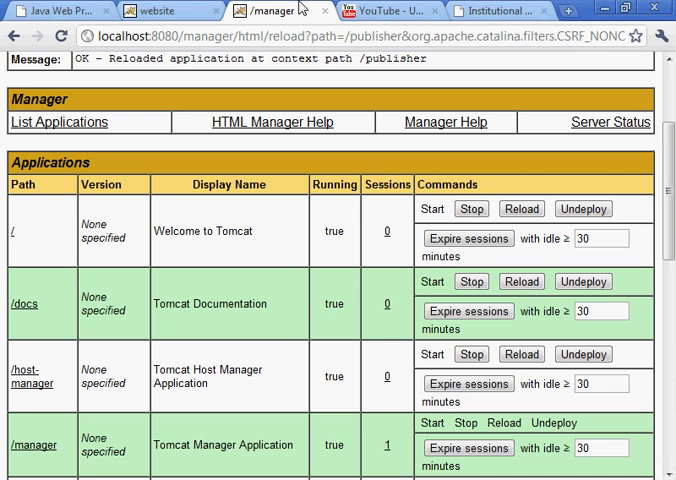
left_click(164, 10)
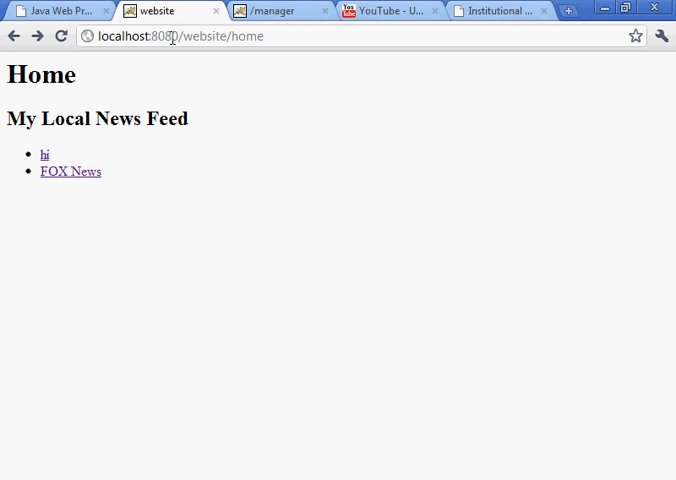
Step: Verify localhost:8080/publisher/news.rss lists the hi and FOX News items, then return to the tutorial
double_click(224, 36)
type("publisher/news.rss")
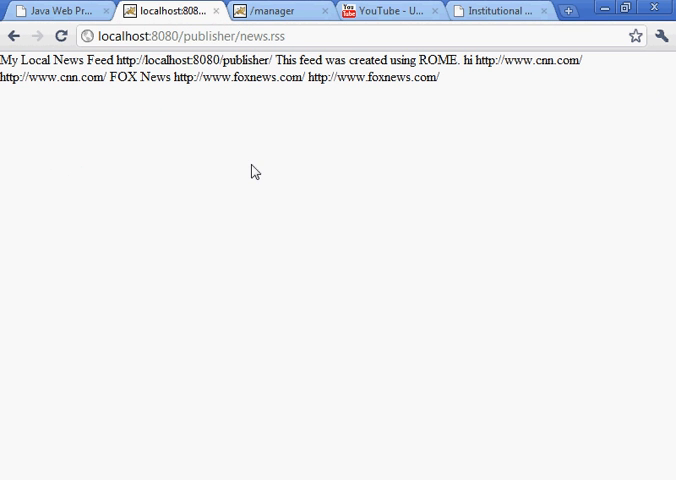
mouse_move(256, 372)
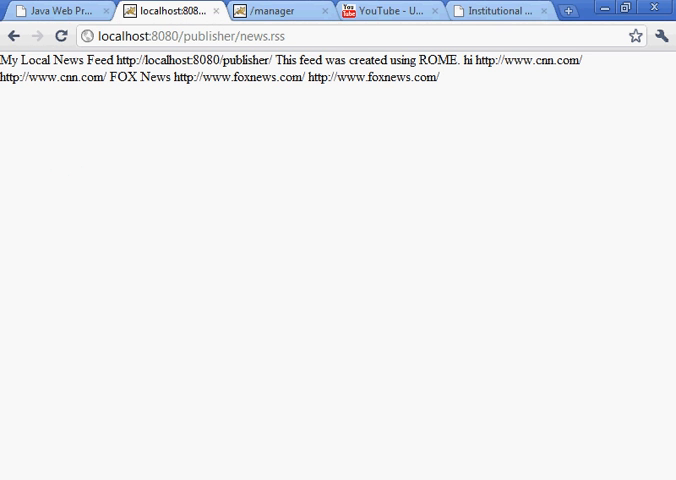
left_click(60, 10)
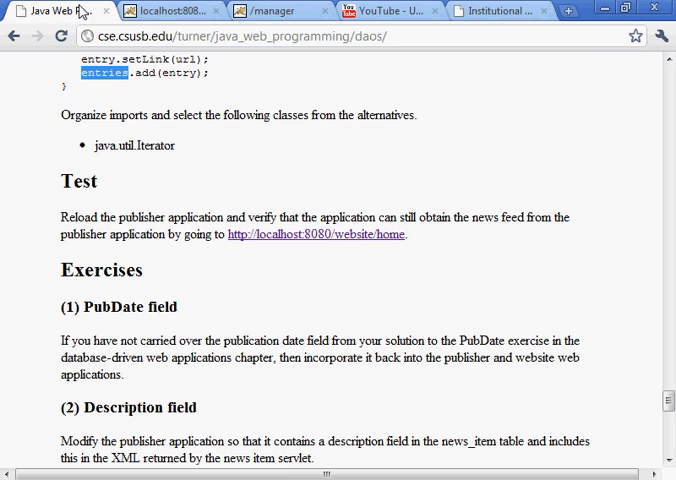